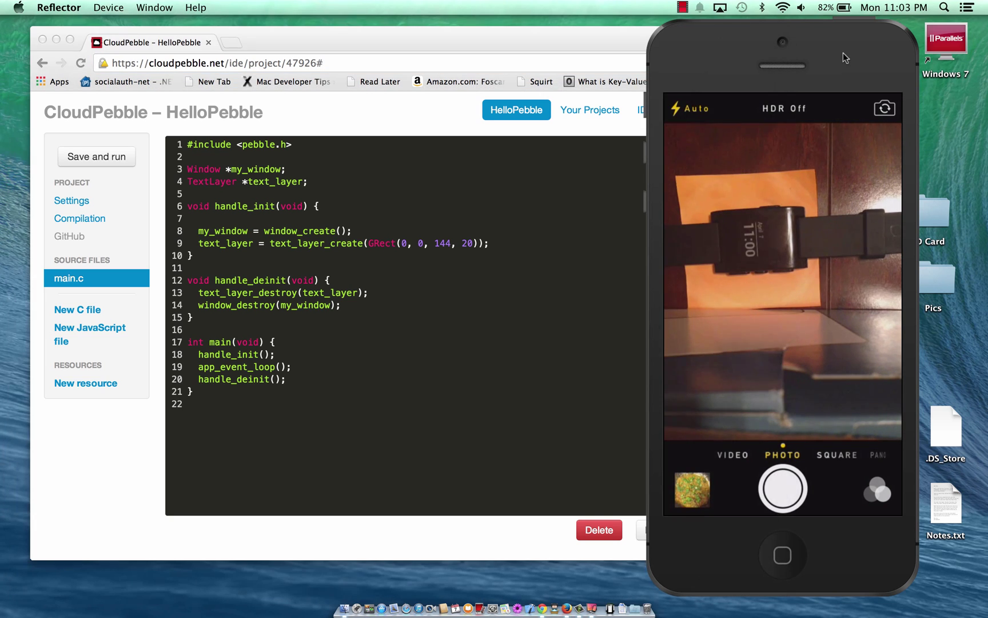
{"action": "mouse_move", "coordinate": [704, 236]}
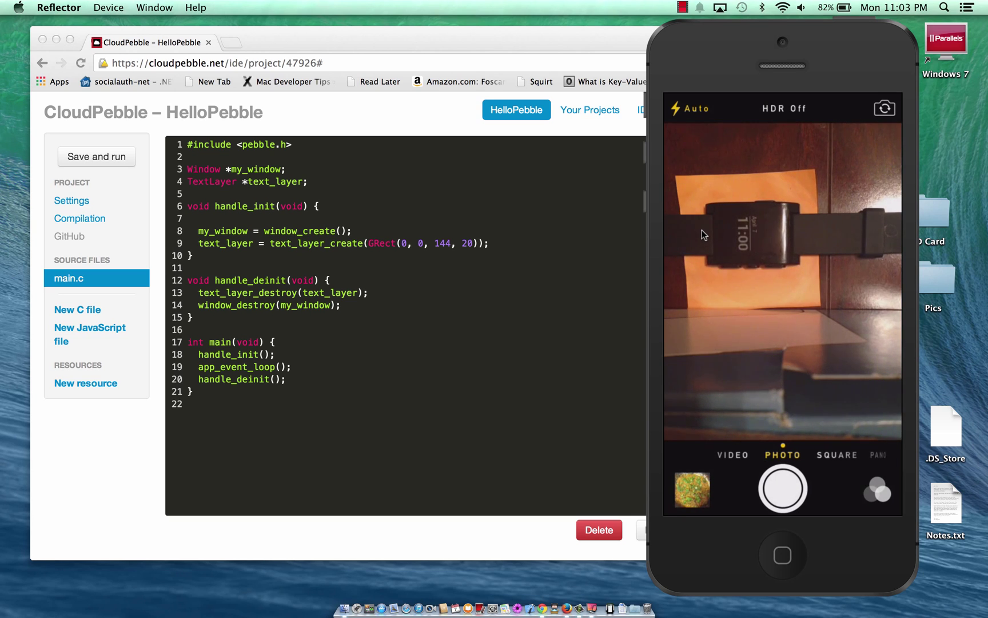
{"action": "mouse_move", "coordinate": [722, 33]}
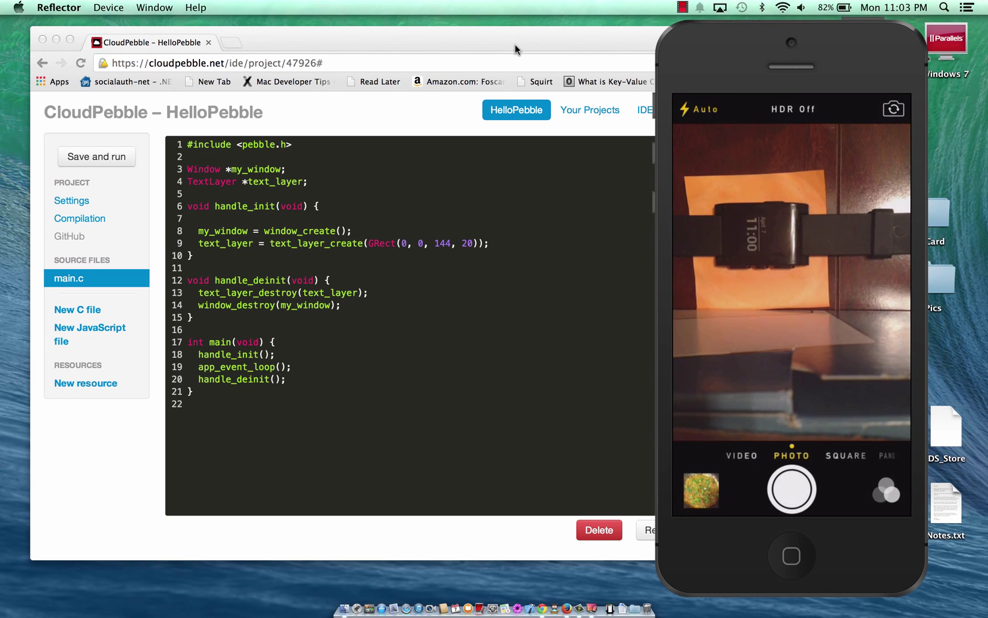
{"action": "mouse_move", "coordinate": [255, 285]}
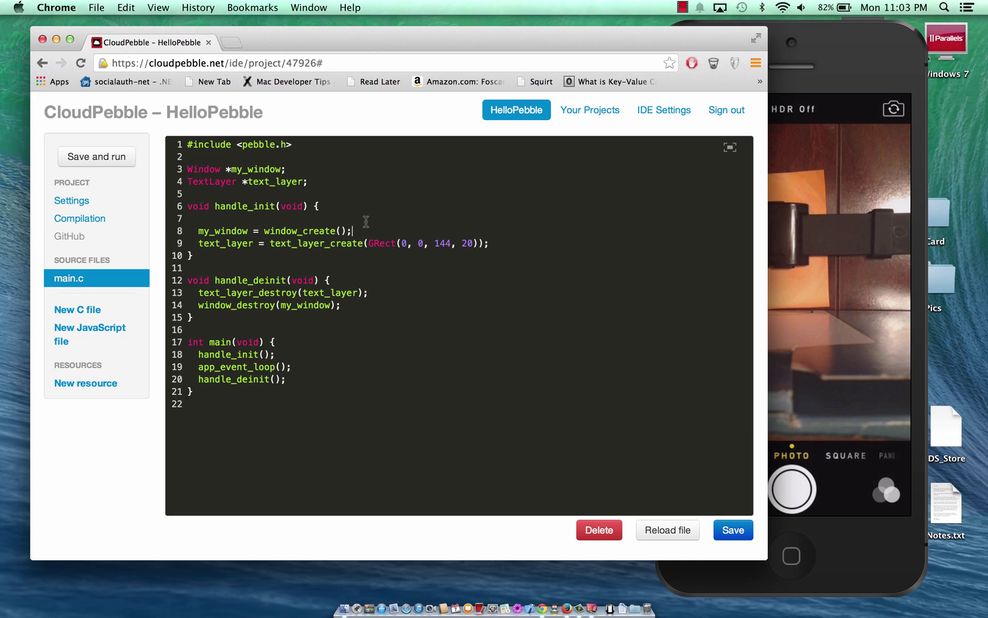
Save and run HelloPebble to build and install it on the watch
{"action": "left_click", "coordinate": [96, 157]}
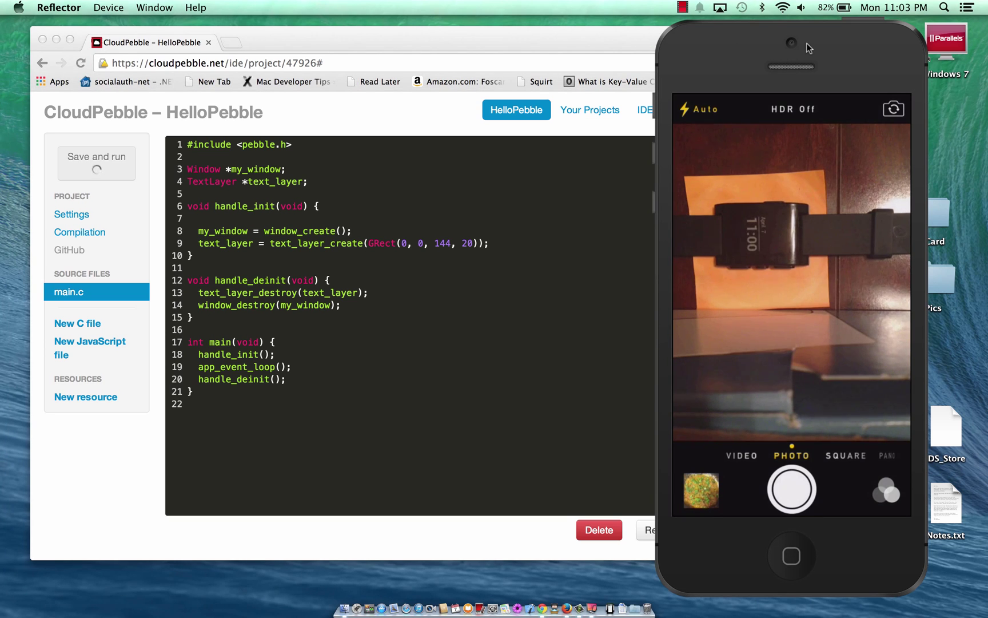
{"action": "left_click", "coordinate": [96, 162]}
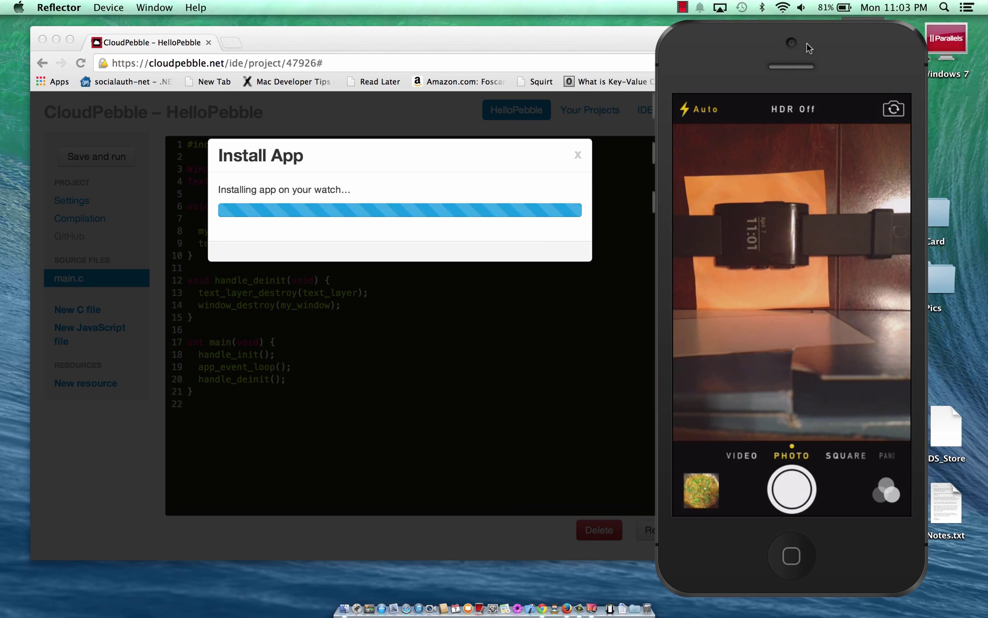
{"action": "mouse_move", "coordinate": [580, 208]}
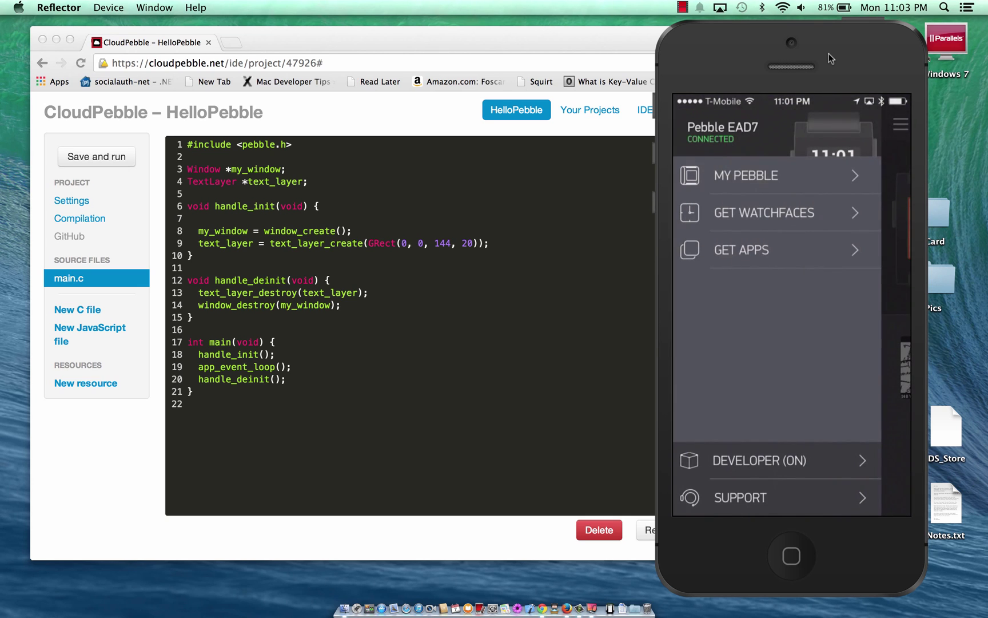
Enable the Pebble developer connection (listening on 192.168.1.1) and return to the camera view
{"action": "left_click", "coordinate": [759, 460]}
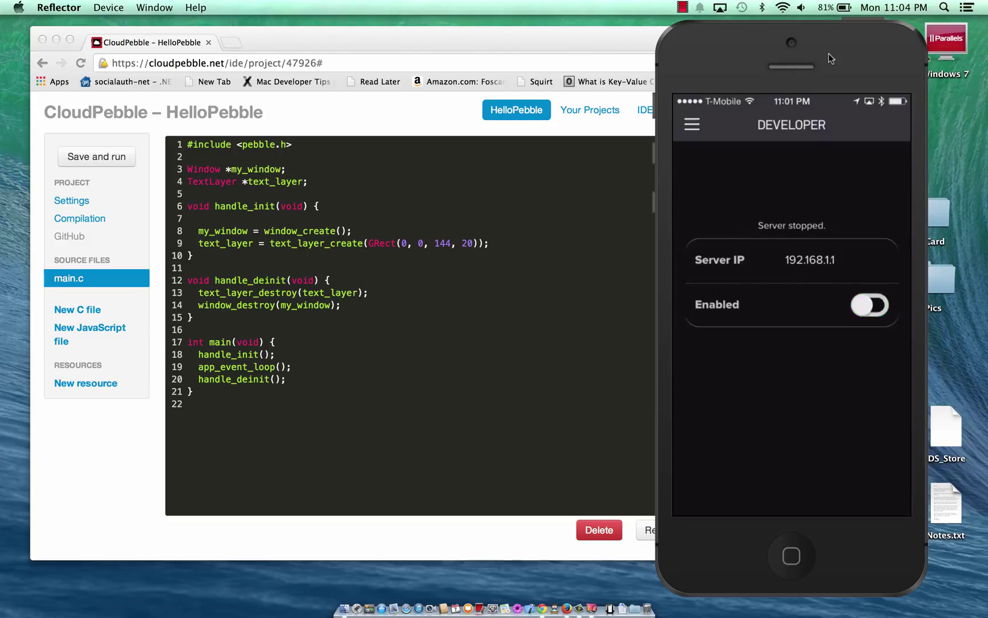
{"action": "left_click", "coordinate": [870, 305]}
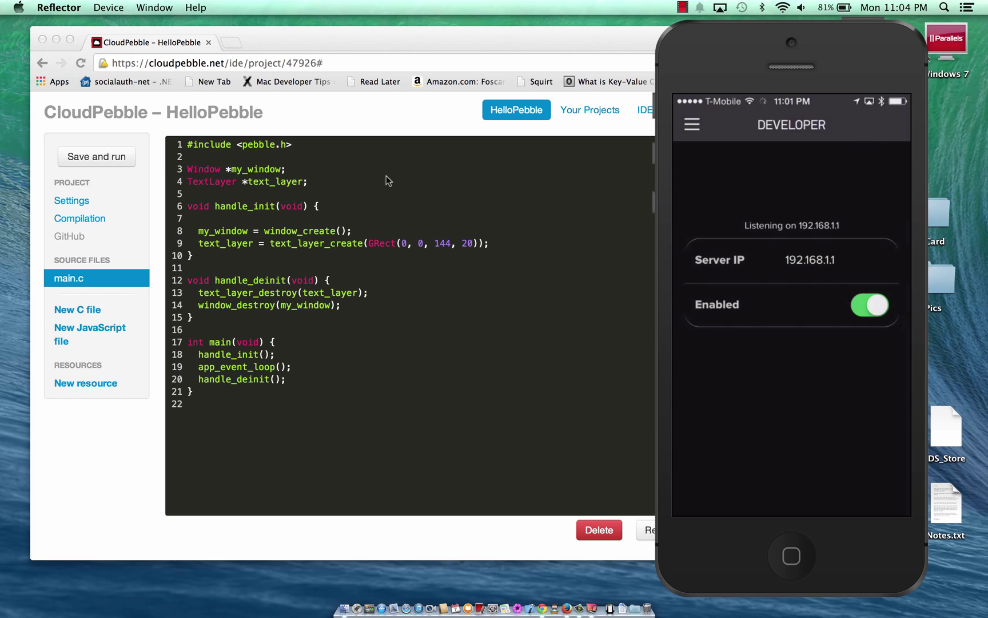
{"action": "mouse_move", "coordinate": [320, 175]}
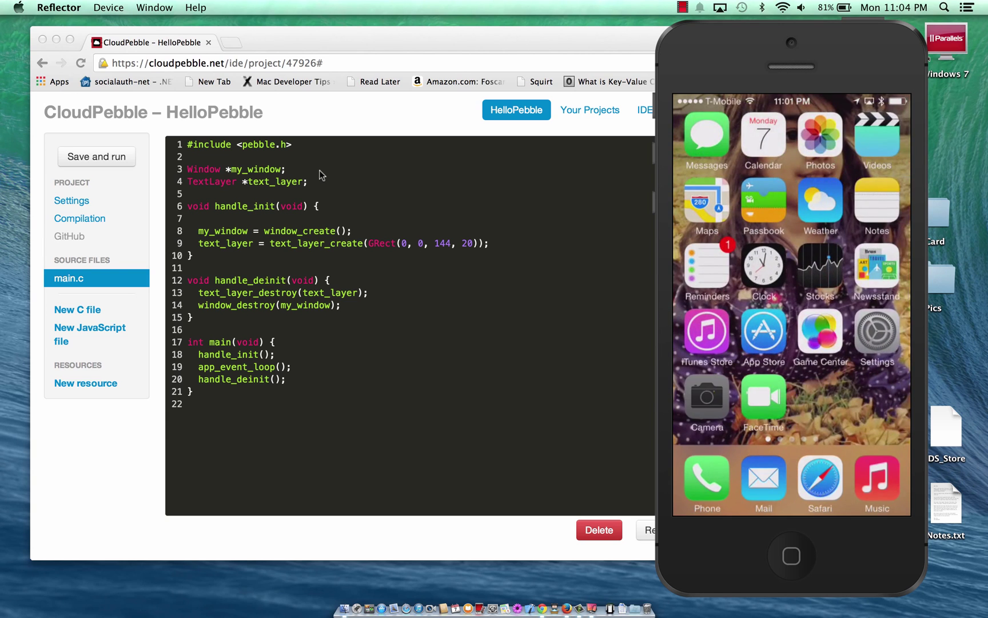
{"action": "left_click", "coordinate": [706, 397]}
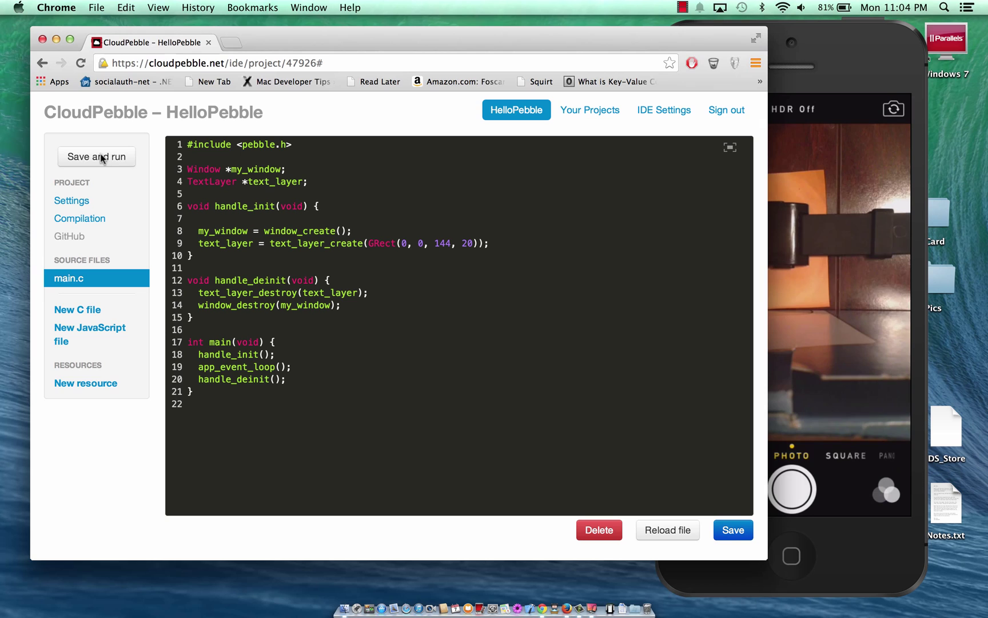
Rerun the install until HelloPebble reports 'Installed successfully!' and dismiss the dialog
{"action": "left_click", "coordinate": [96, 156]}
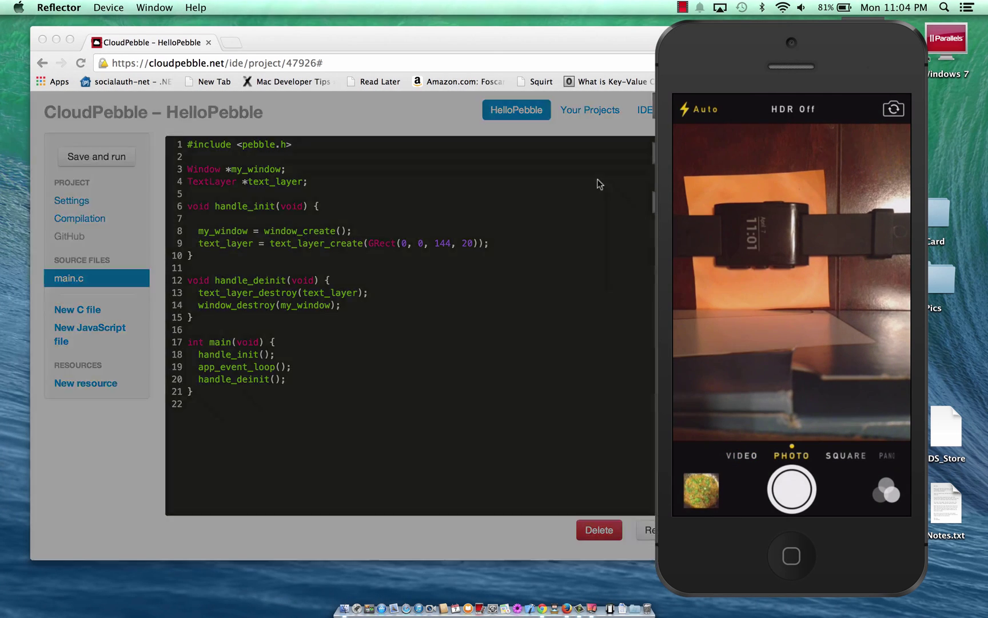
{"action": "left_click", "coordinate": [96, 157]}
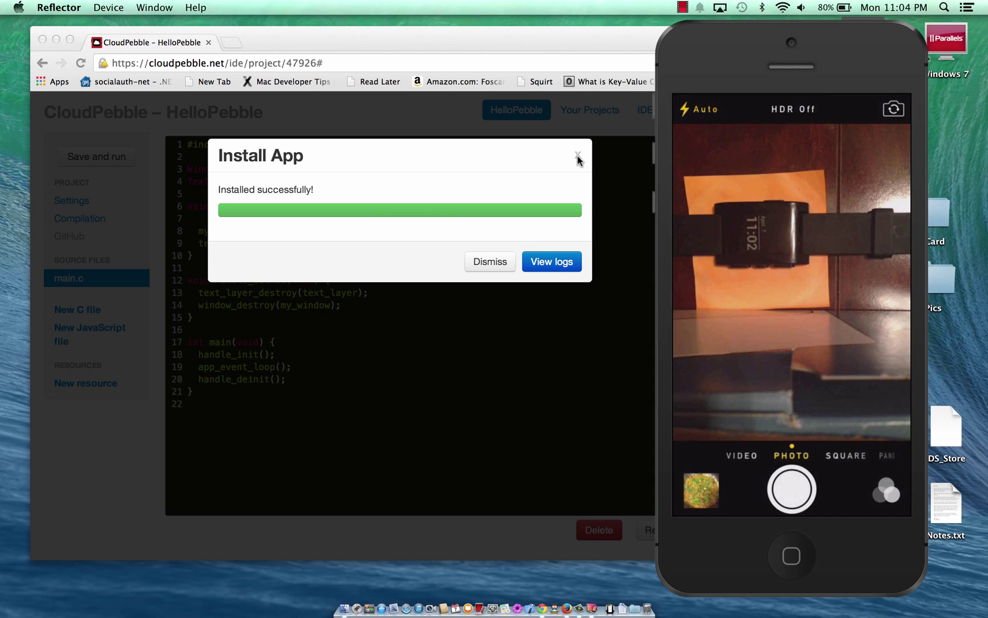
{"action": "left_click", "coordinate": [576, 155]}
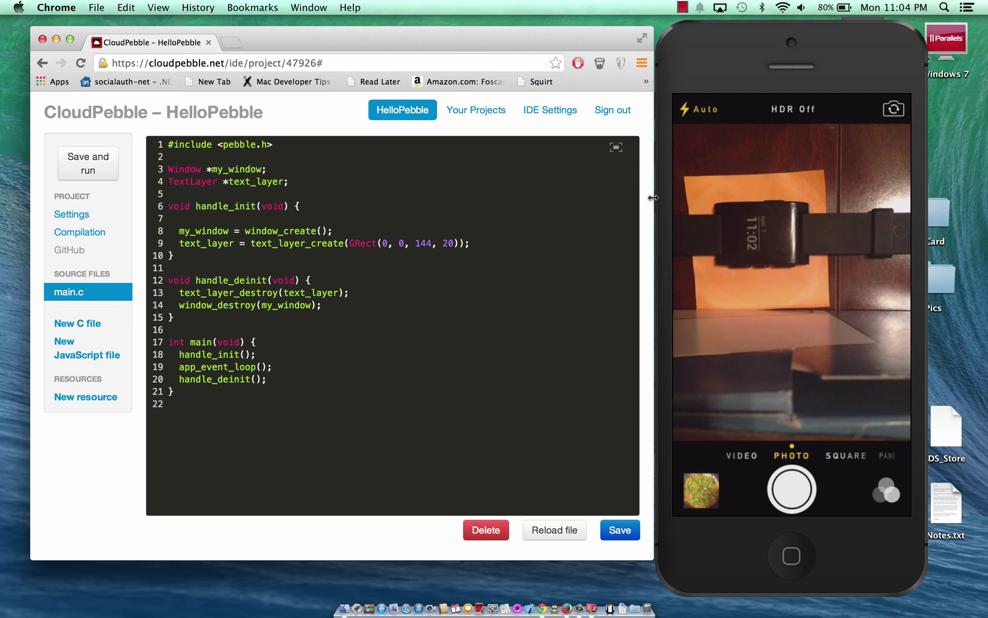
{"action": "mouse_move", "coordinate": [403, 230]}
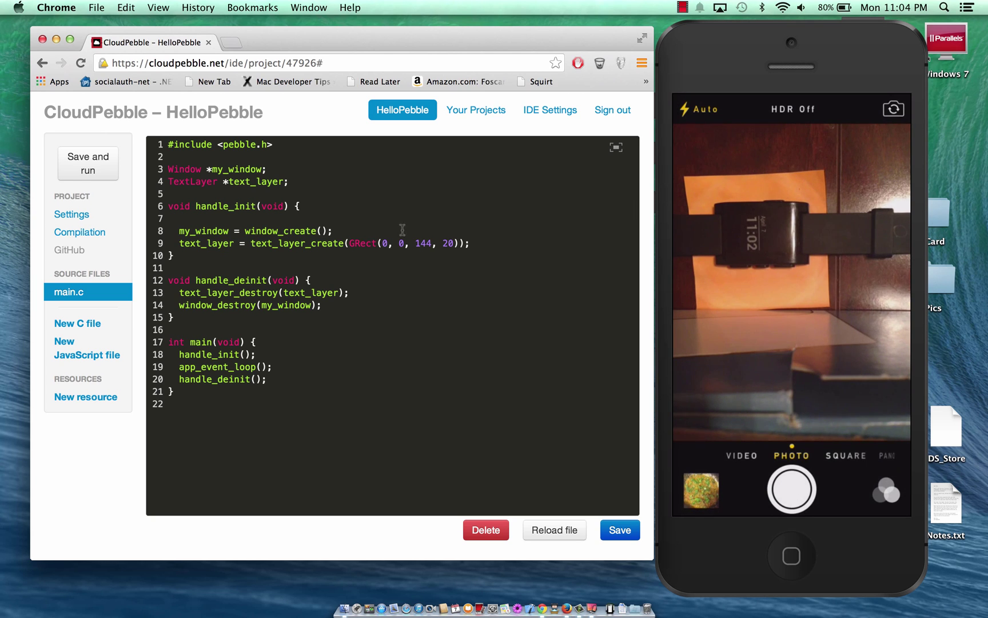
Add text_layer_set_text(text_layer, "Hello World"); in handle_init after creating the layer
{"action": "left_click", "coordinate": [331, 231]}
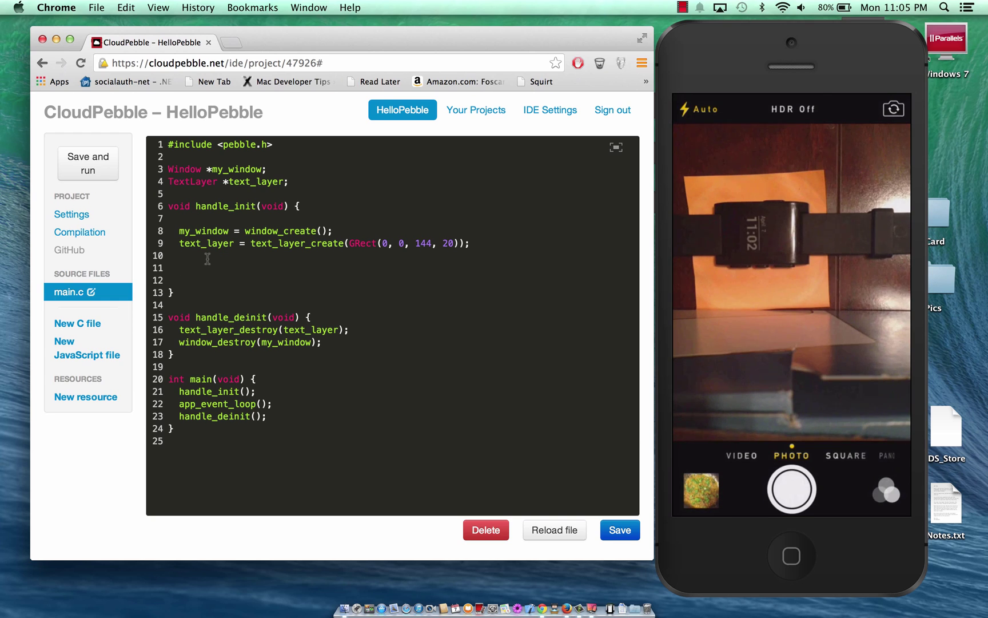
{"action": "left_click", "coordinate": [180, 268]}
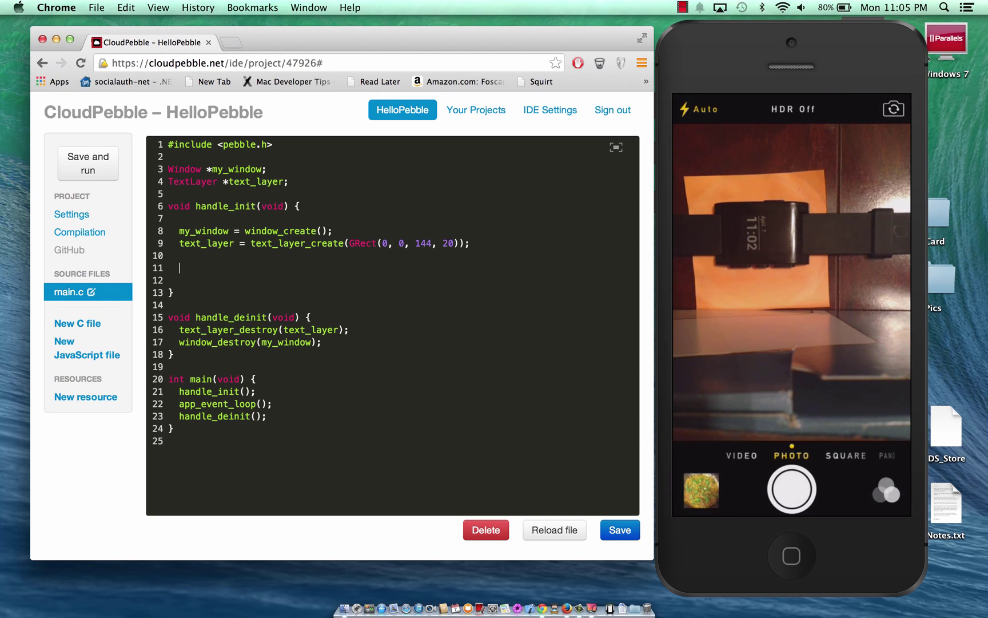
{"action": "type", "text": "te"}
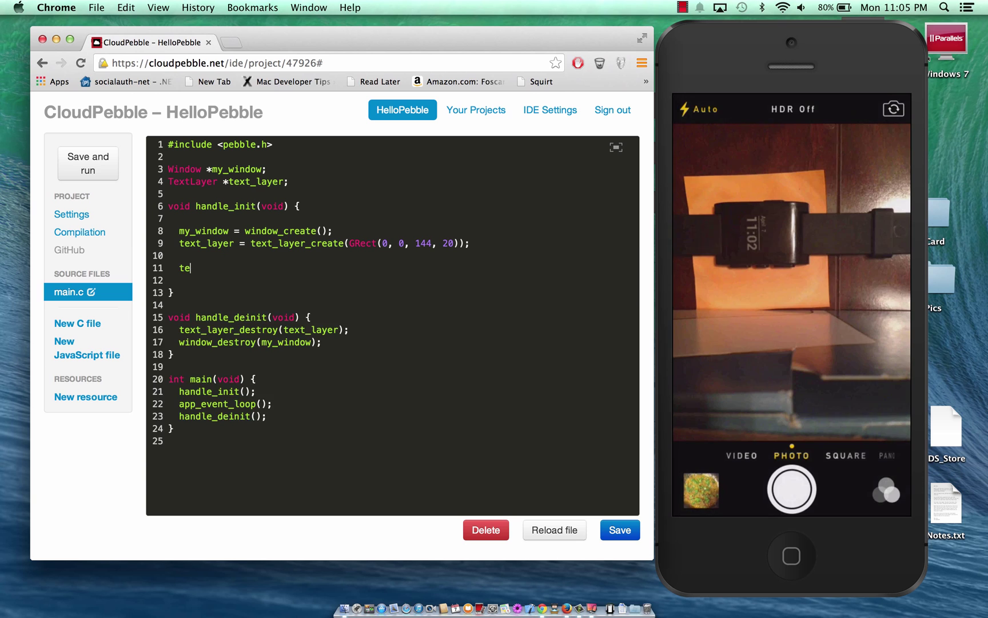
{"action": "type", "text": "xt_layer_set_text(text_la, const char *text"}
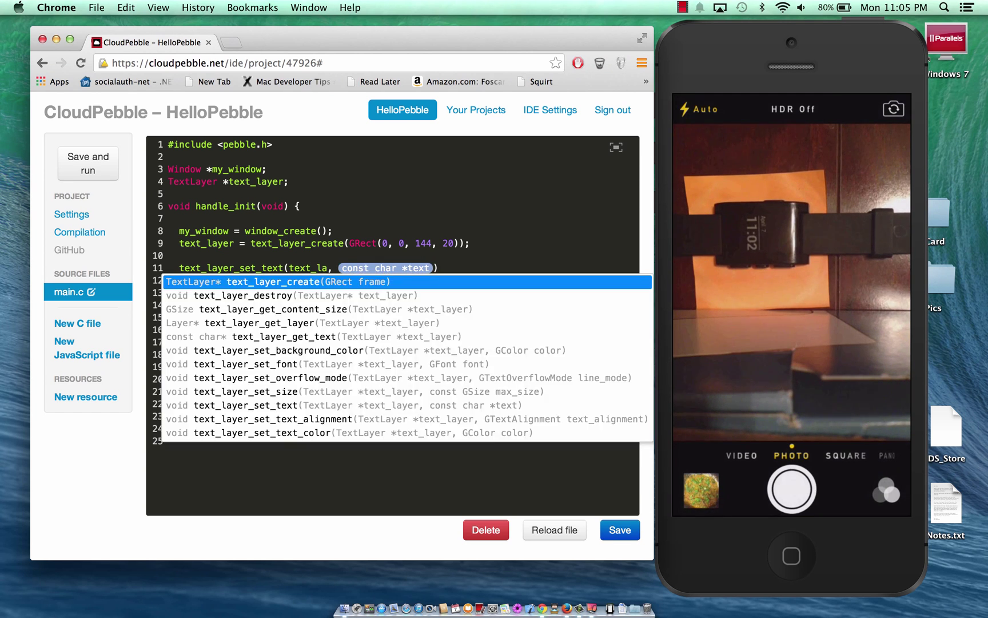
{"action": "key", "text": "Escape"}
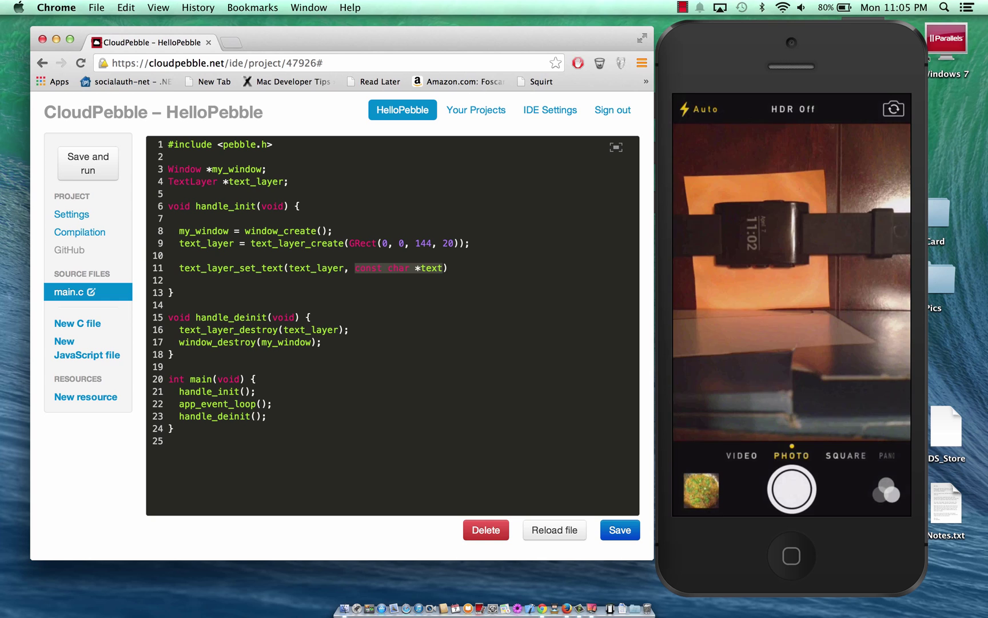
{"action": "type", "text": "\"\""}
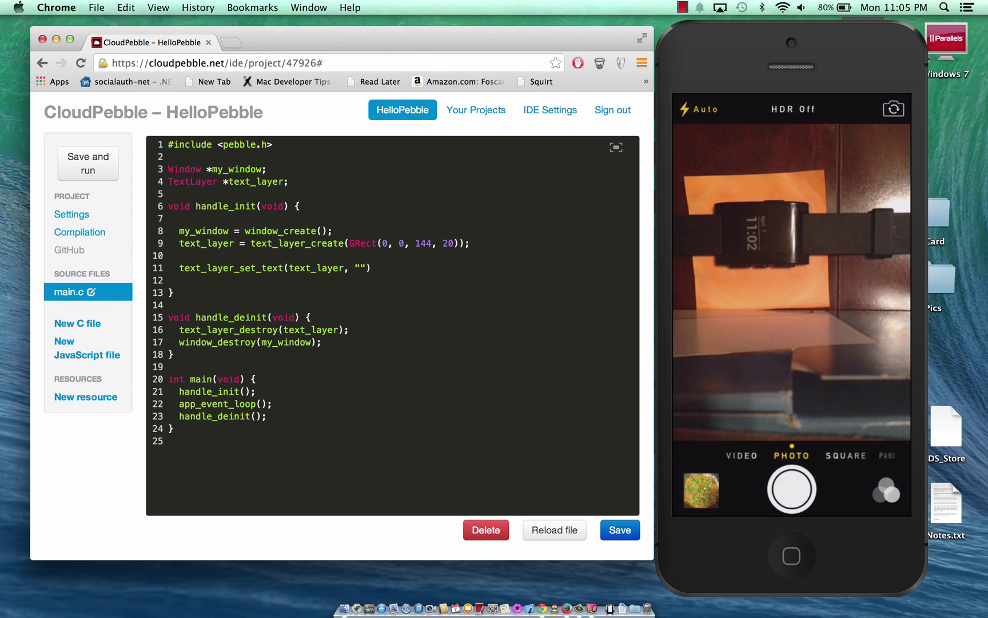
{"action": "type", "text": "Hel"}
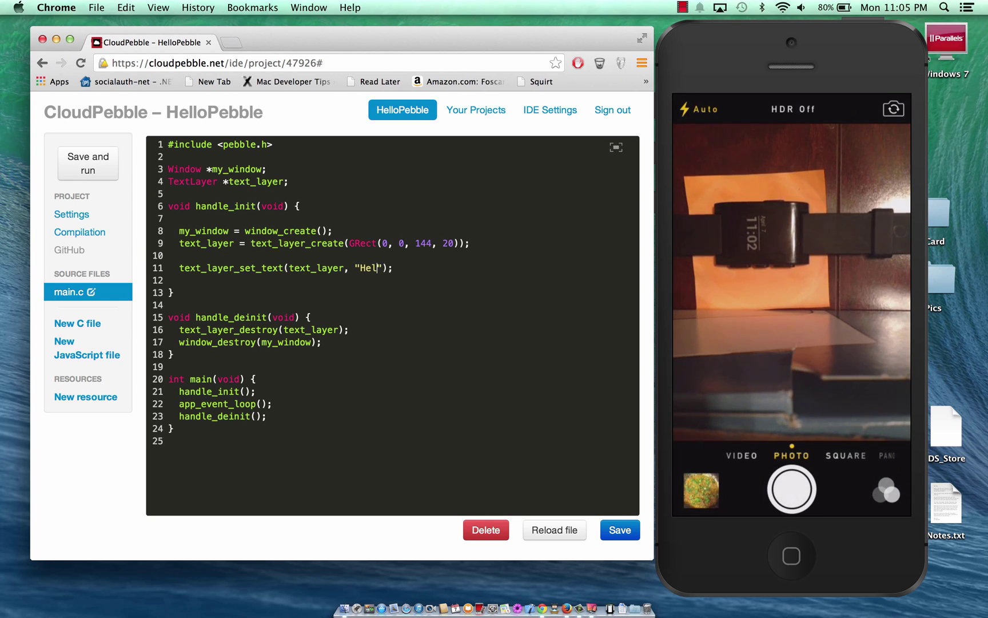
{"action": "type", "text": "lo World"}
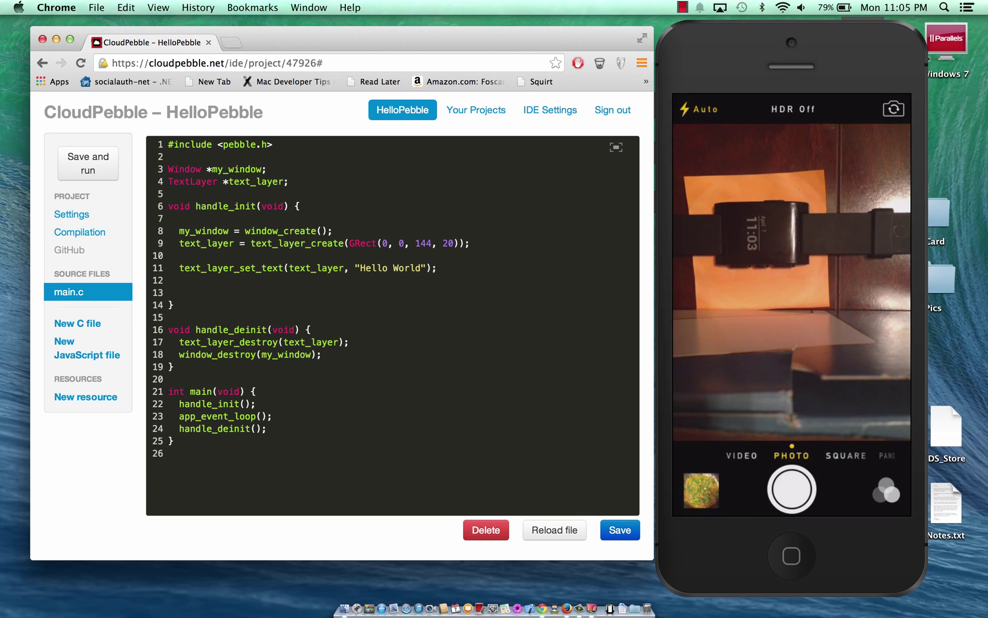
{"action": "type", "text": "my"}
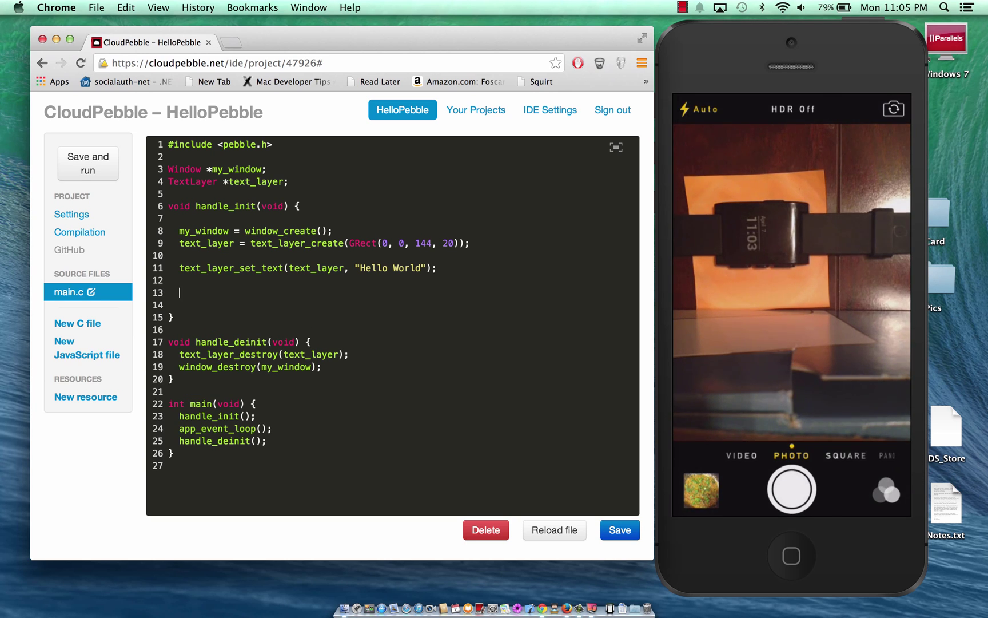
Add the text layer to the root layer via layer_add_child(..., text_layer_get_layer(text_layer))
{"action": "type", "text": "layer_add_child(, Layer *child"}
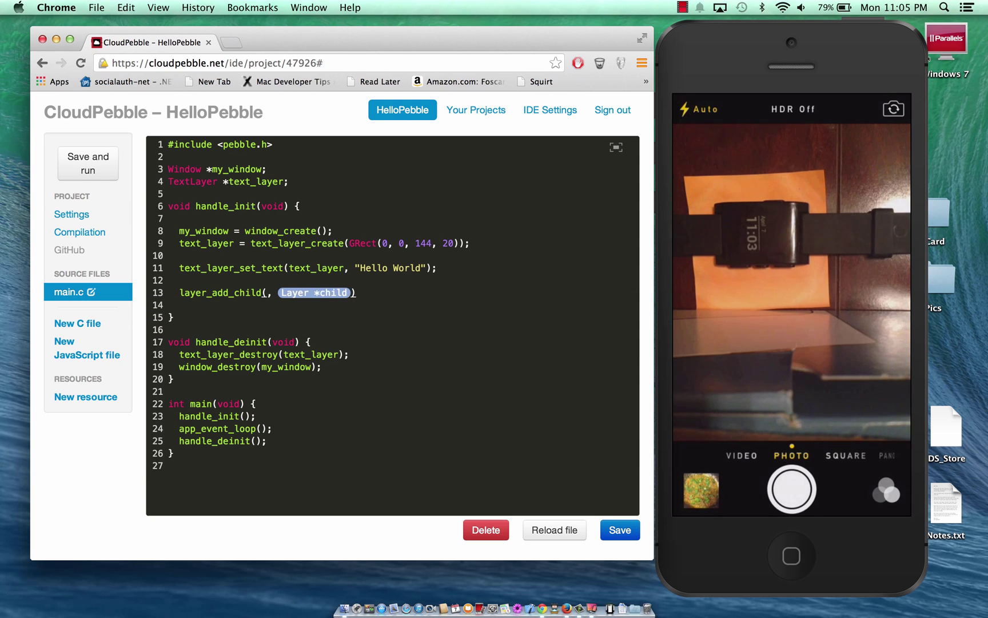
{"action": "type", "text": "layer_ge"}
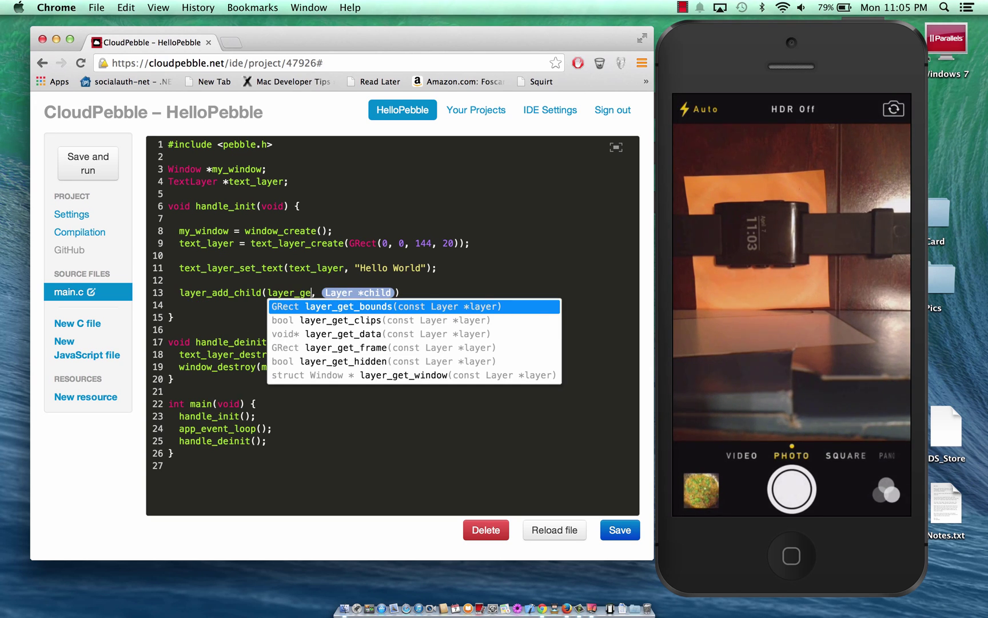
{"action": "key", "text": "Down"}
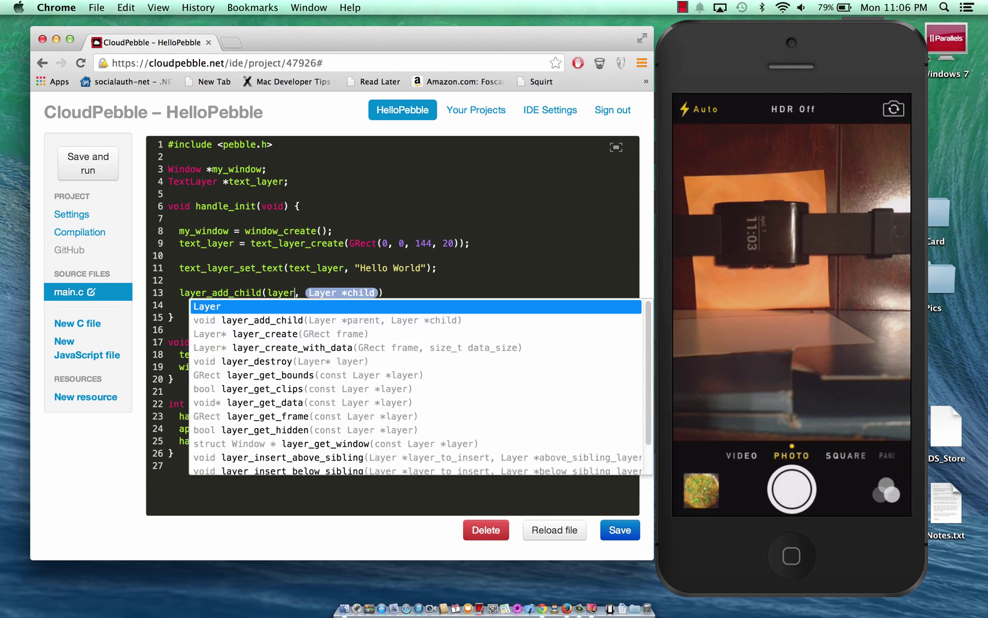
{"action": "type", "text": "window_get_root_"}
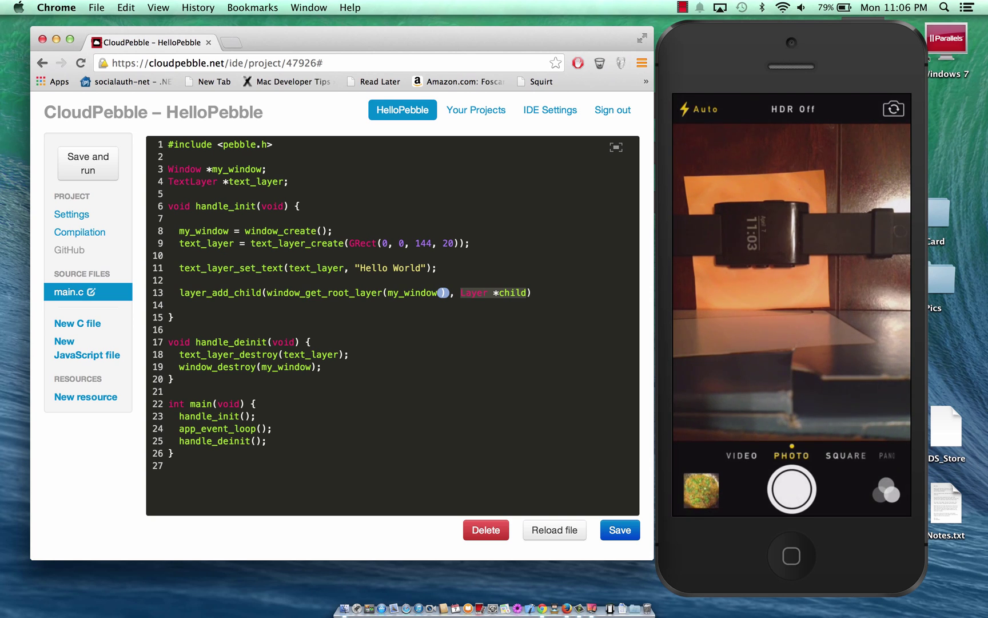
{"action": "type", "text": "text_"}
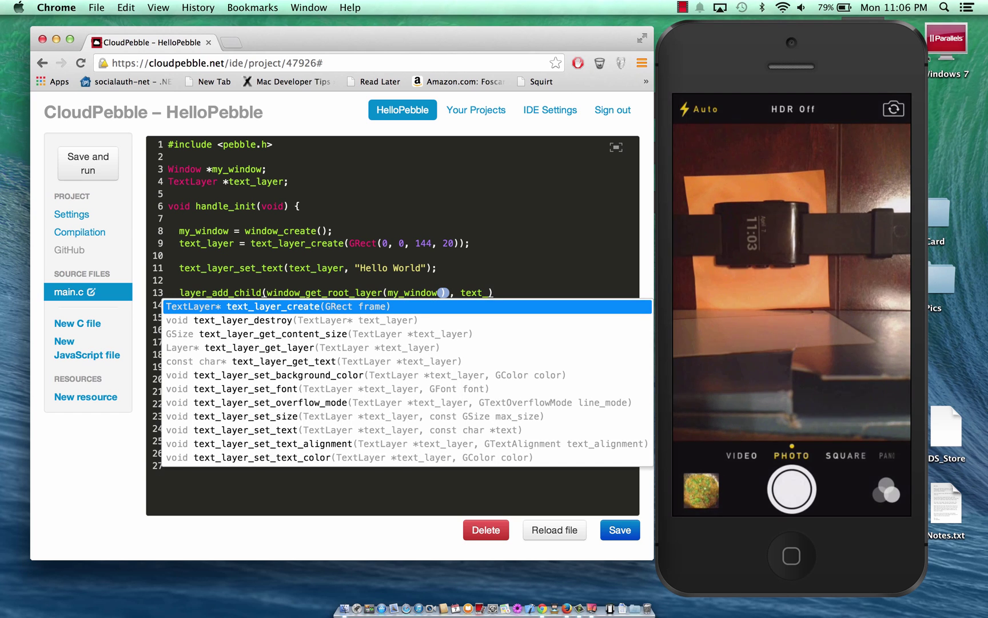
{"action": "type", "text": "t"}
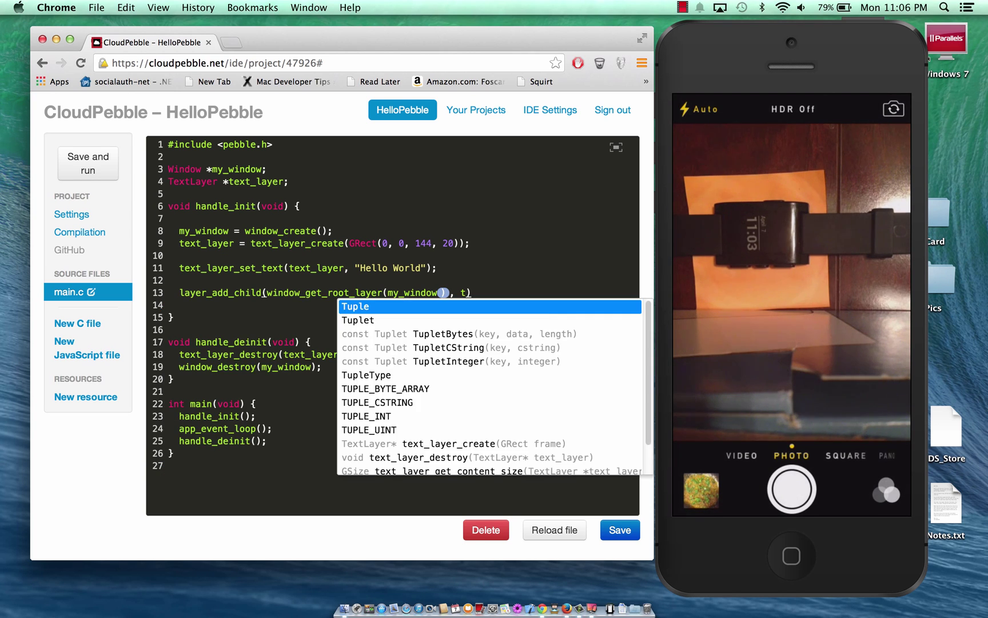
{"action": "type", "text": "ext_layer_get_layer(text_layer"}
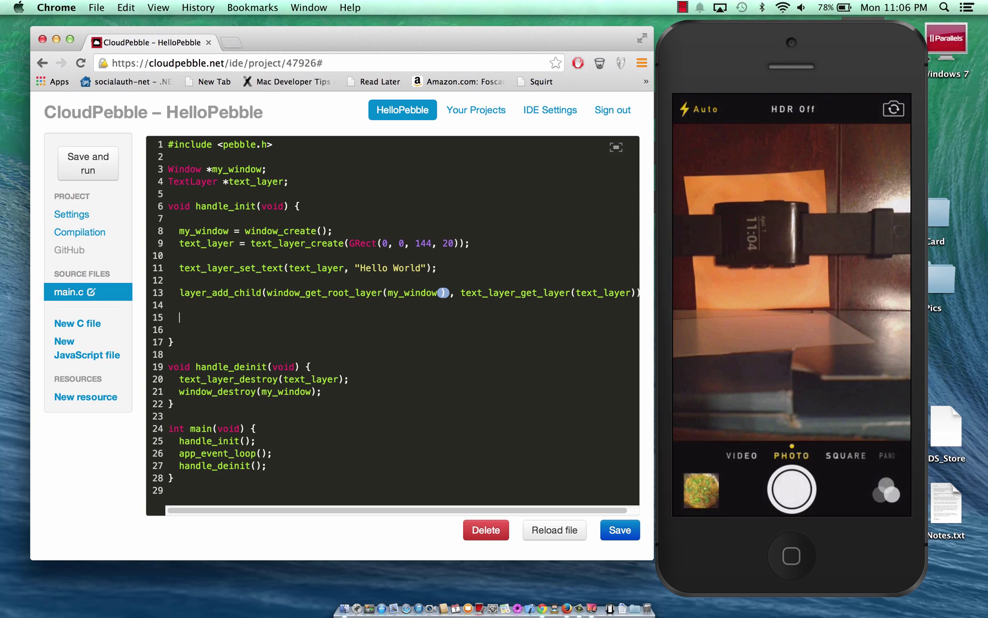
Push my_window onto the window stack with window_stack_push(my_window, true);
{"action": "type", "text": "window_"}
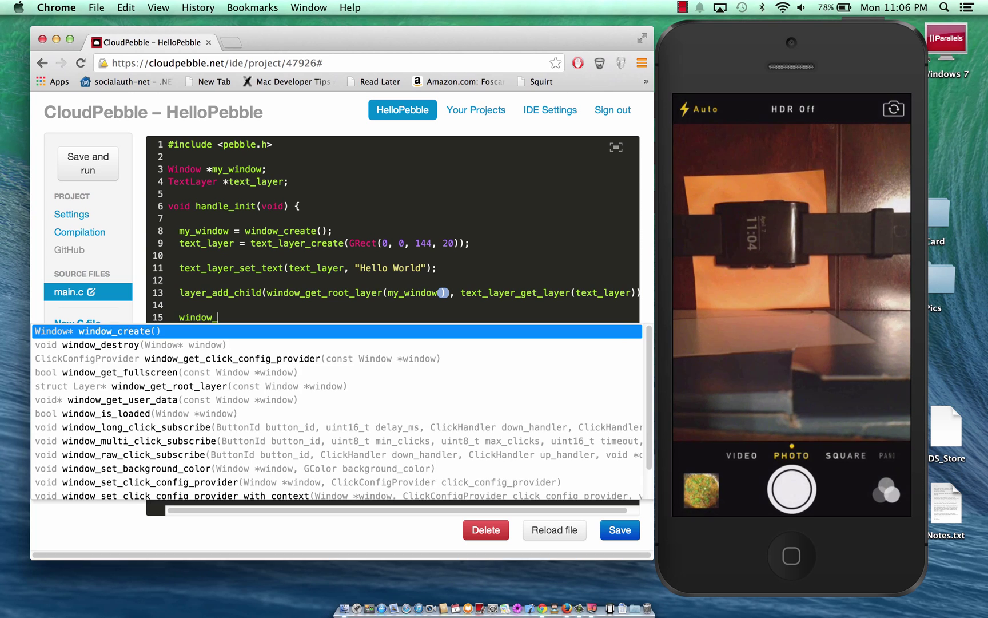
{"action": "type", "text": "st"}
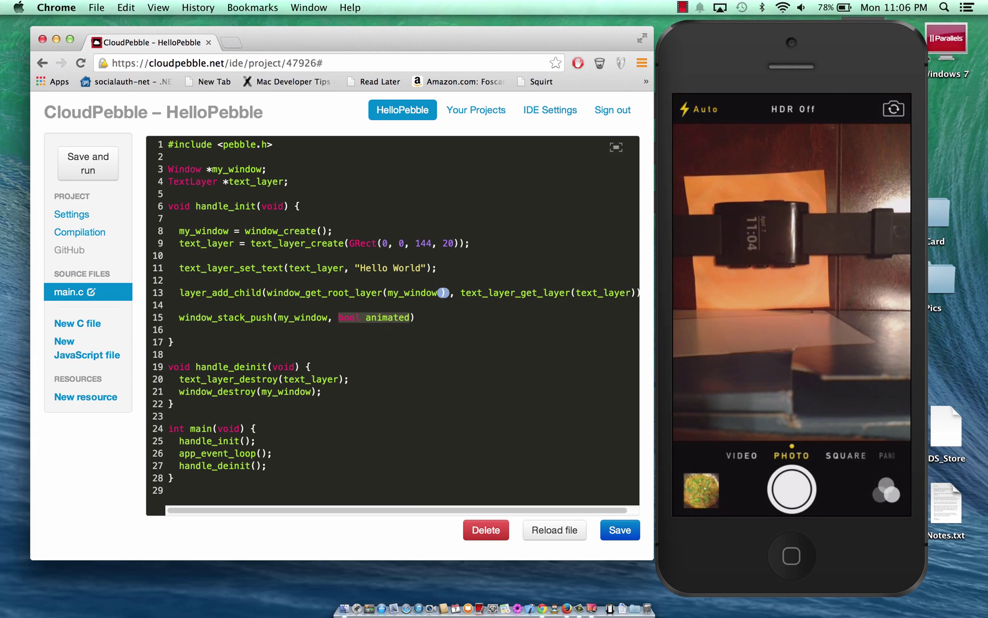
{"action": "type", "text": "tr"}
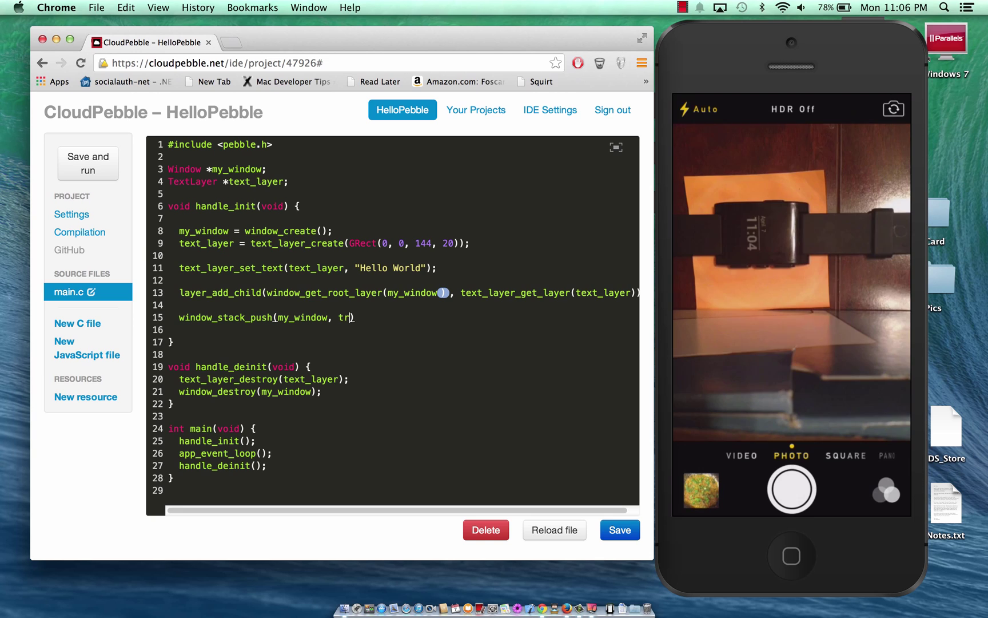
{"action": "type", "text": "tr"}
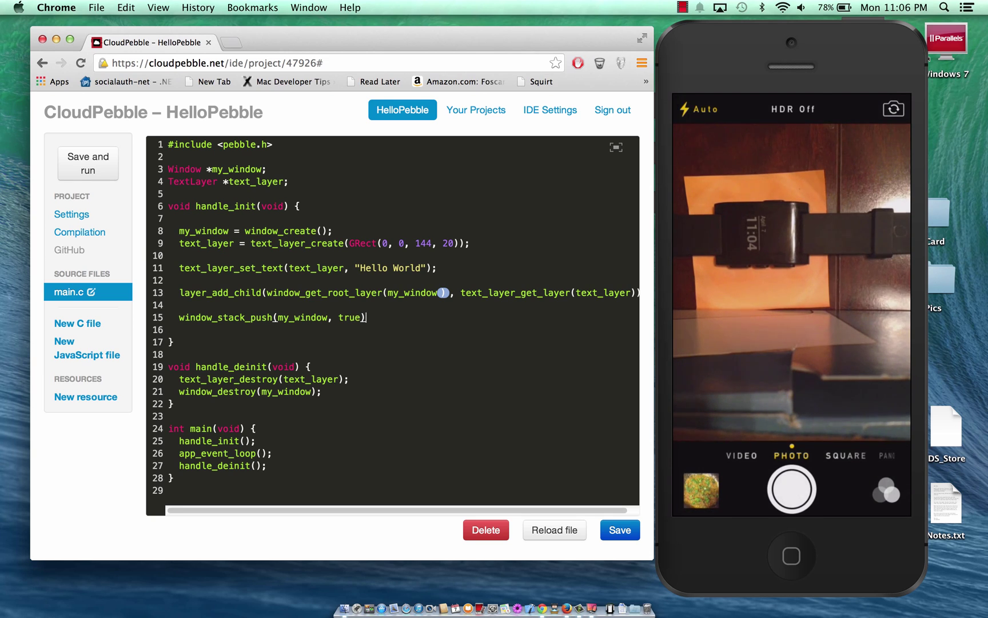
{"action": "type", "text": ";"}
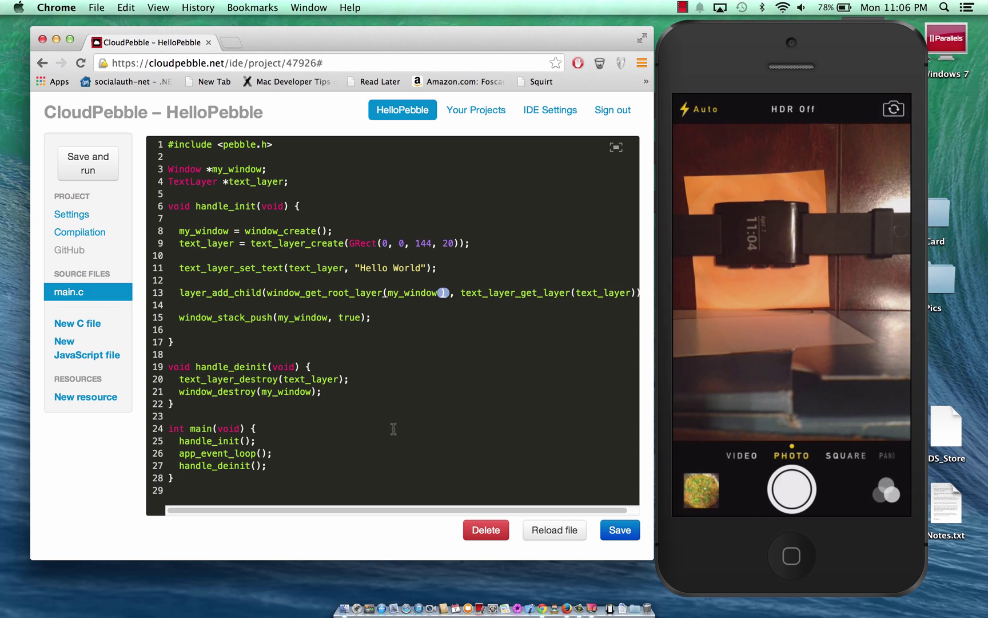
{"action": "mouse_move", "coordinate": [154, 157]}
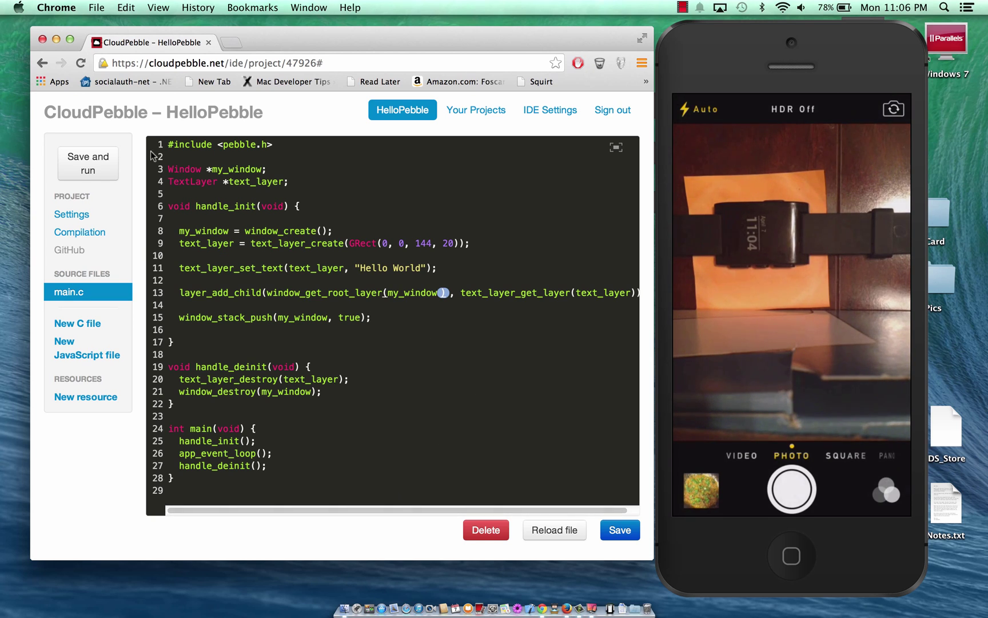
Save and run so the watch installs the update and shows Hello World
{"action": "left_click", "coordinate": [88, 164]}
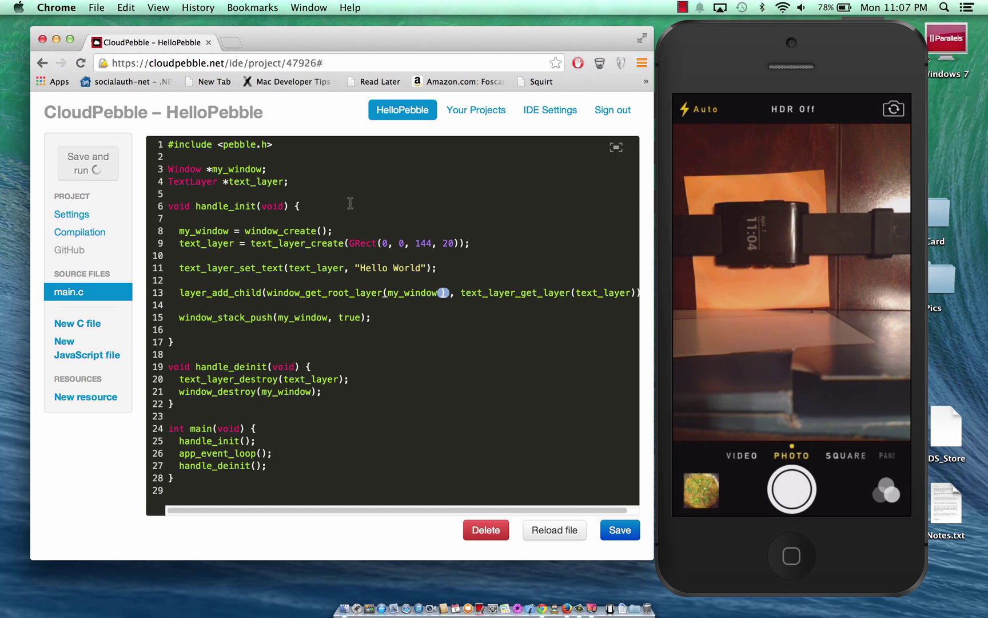
{"action": "left_click", "coordinate": [87, 162]}
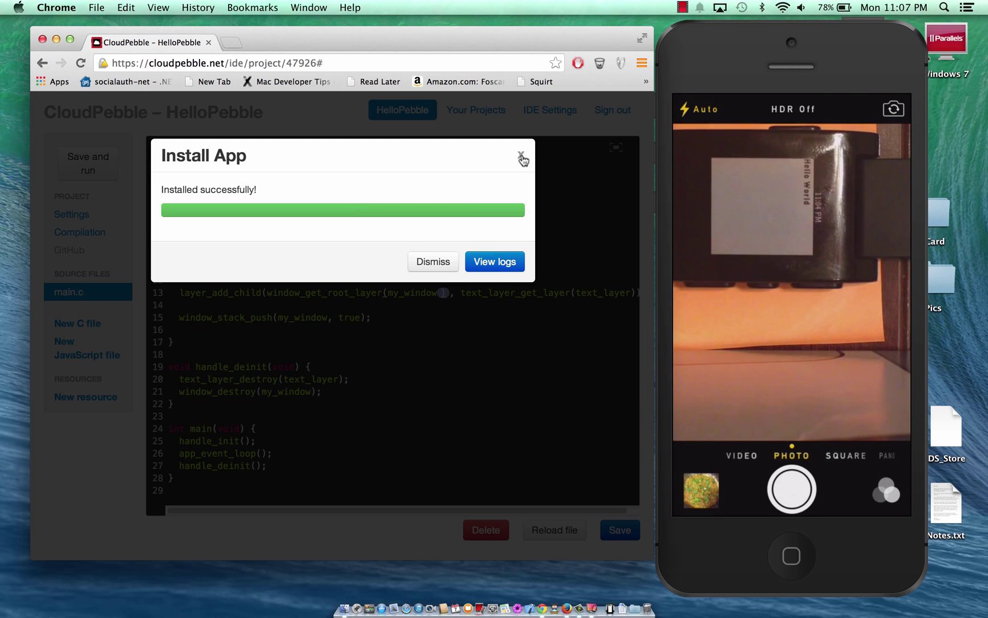
Close the Install App report dialog
{"action": "left_click", "coordinate": [523, 158]}
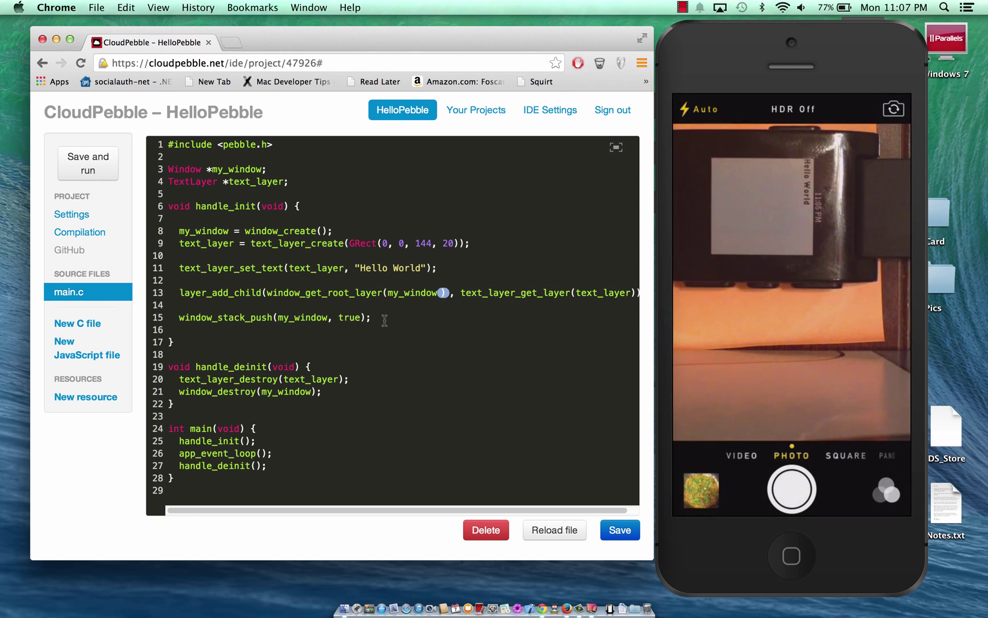
{"action": "mouse_move", "coordinate": [782, 283]}
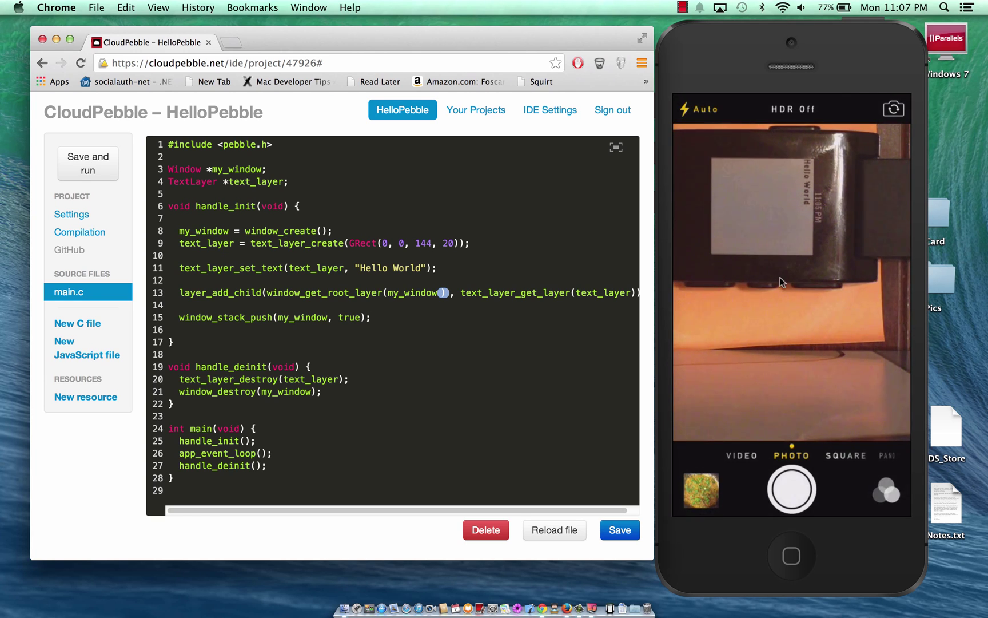
{"action": "mouse_move", "coordinate": [799, 296]}
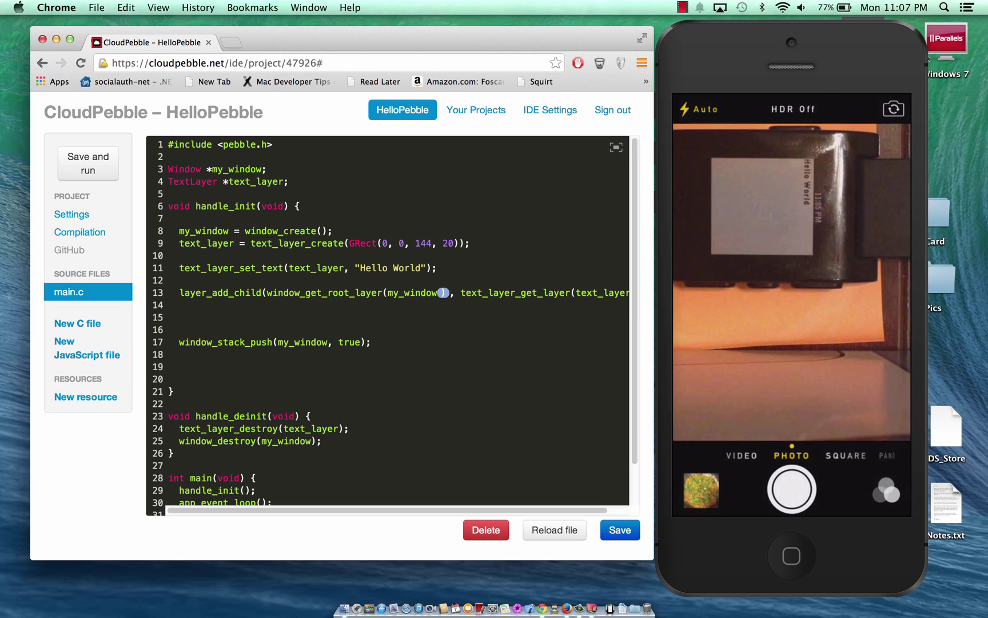
Call window_set_click_config_provider(my_window, config_provider); in handle_init and start a line above it
{"action": "type", "text": "window_set_"}
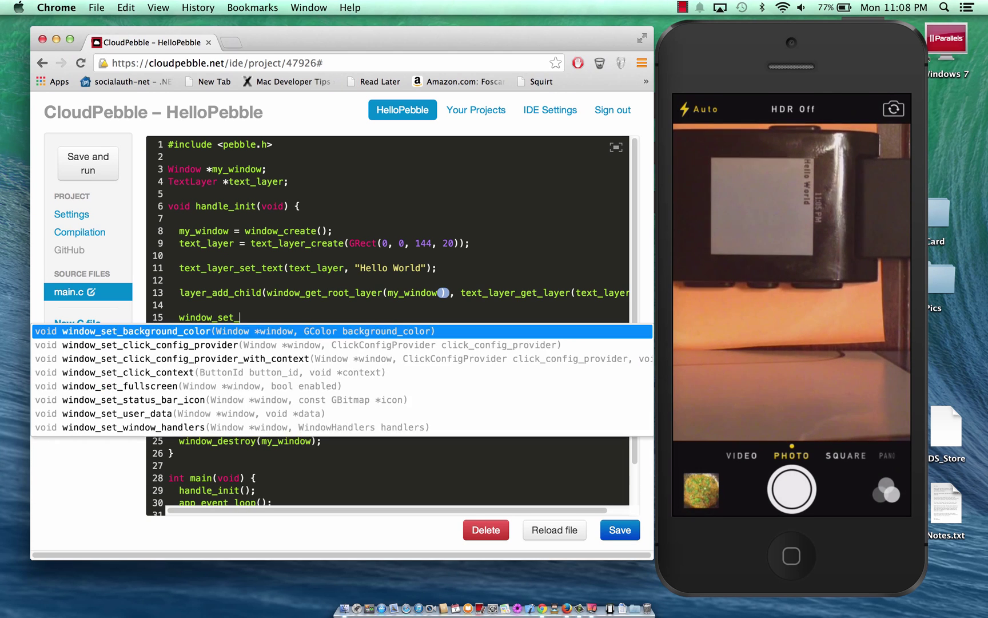
{"action": "type", "text": "click_config_provider(my_window, config_provider);"}
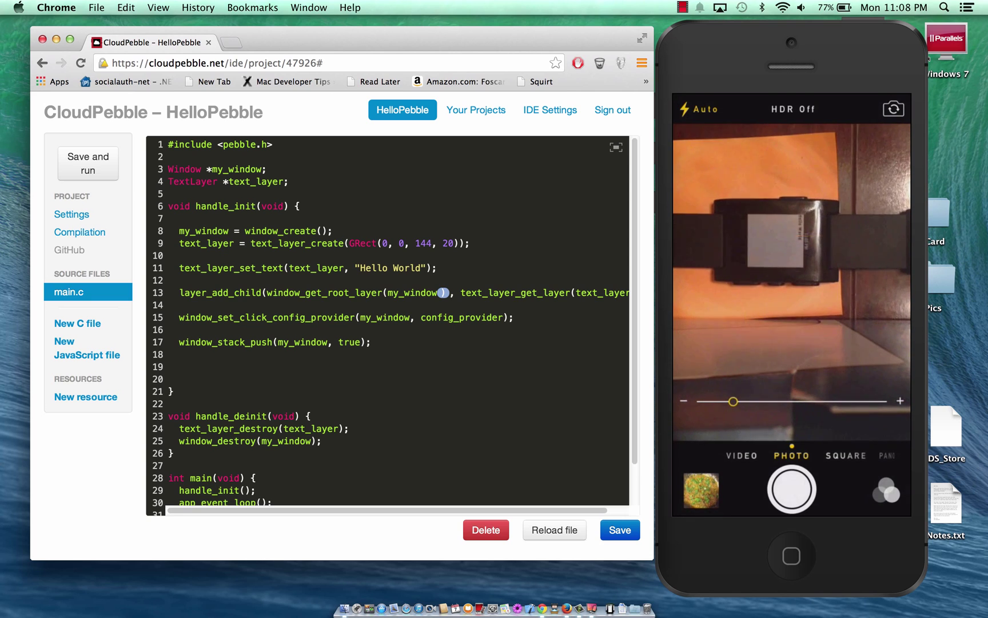
{"action": "left_click", "coordinate": [169, 280]}
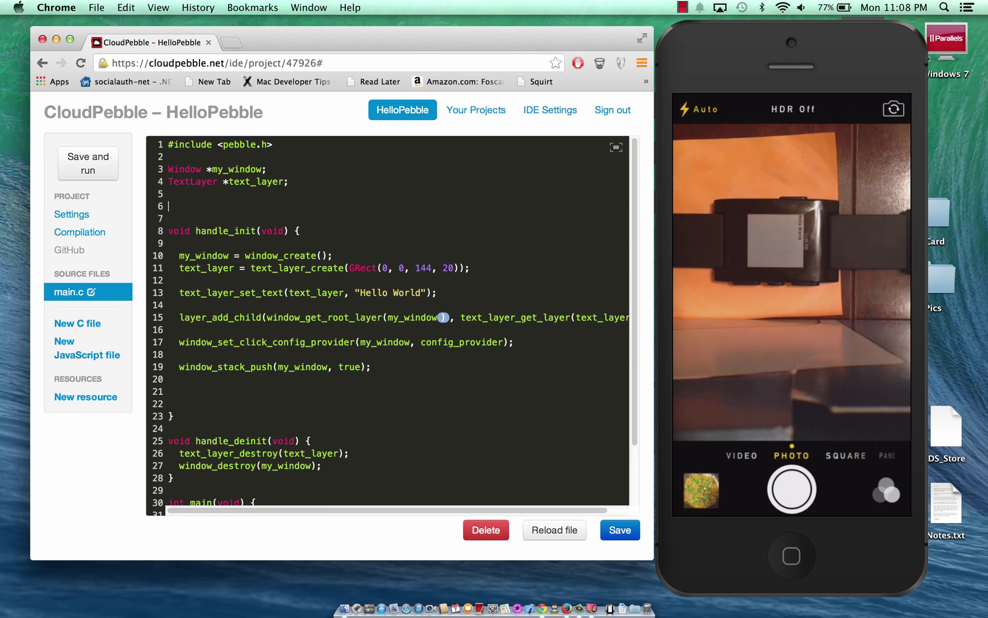
Declare void config_provider(void *context) above handle_init
{"action": "type", "text": "void conf"}
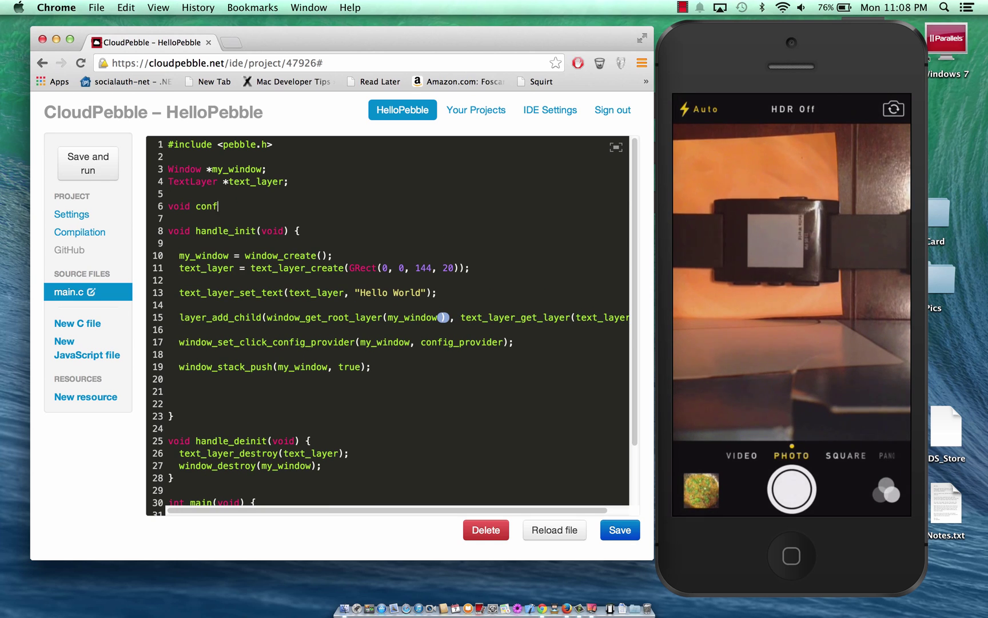
{"action": "type", "text": "ig_provider"}
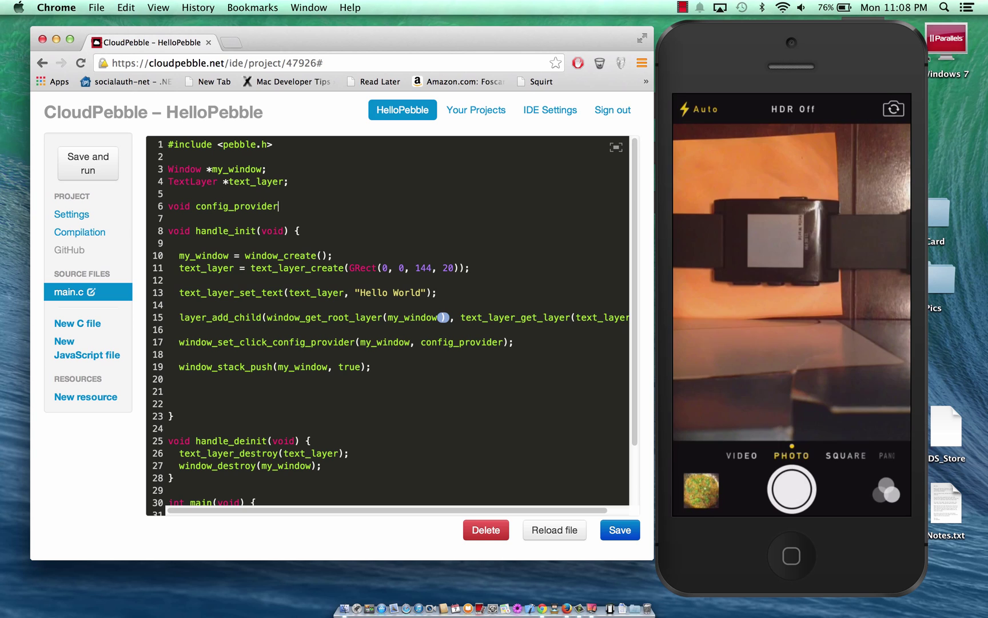
{"action": "type", "text": "()"}
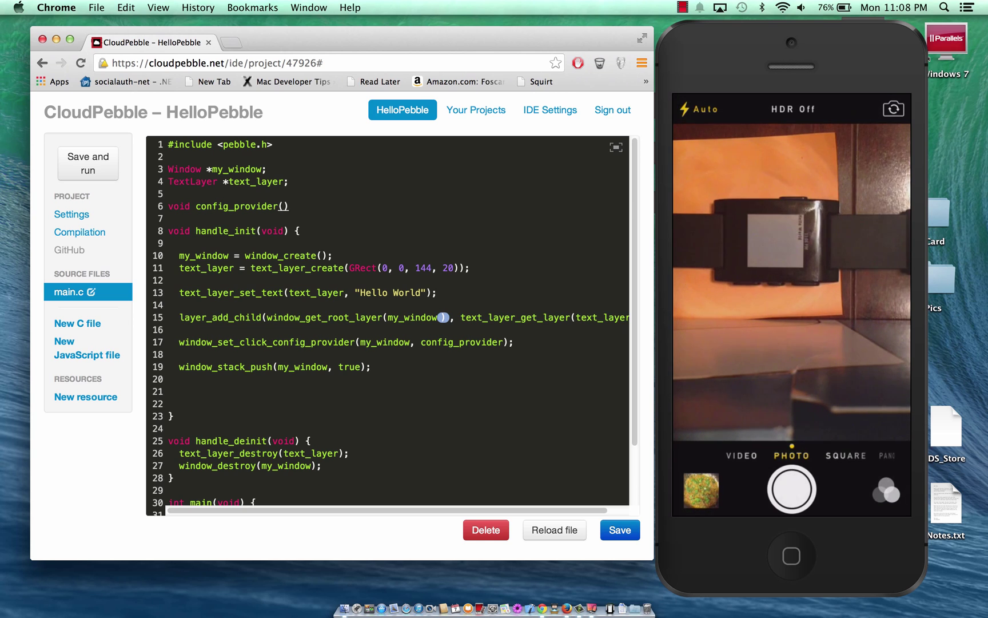
{"action": "type", "text": "void"}
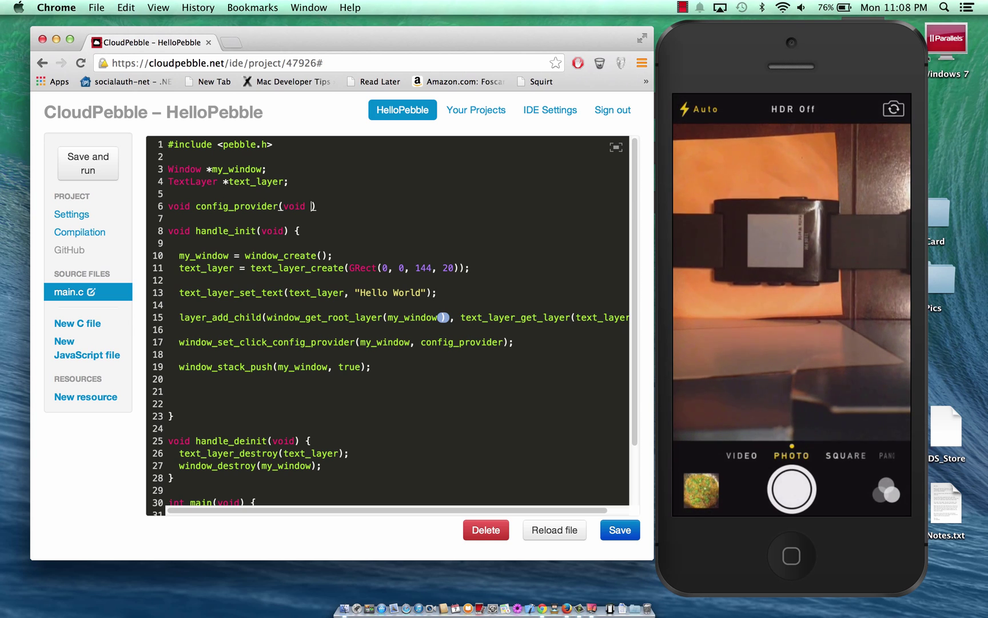
{"action": "type", "text": "*context"}
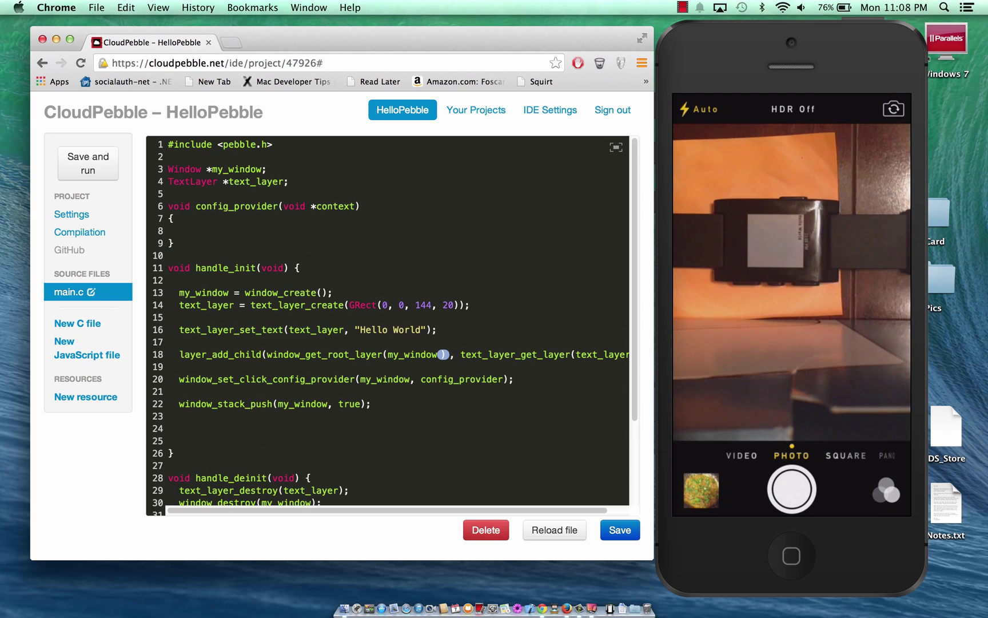
Subscribe BUTTON_ID_SELECT single clicks to select_click_handler via window_single_click_subscribe
{"action": "type", "text": "window_"}
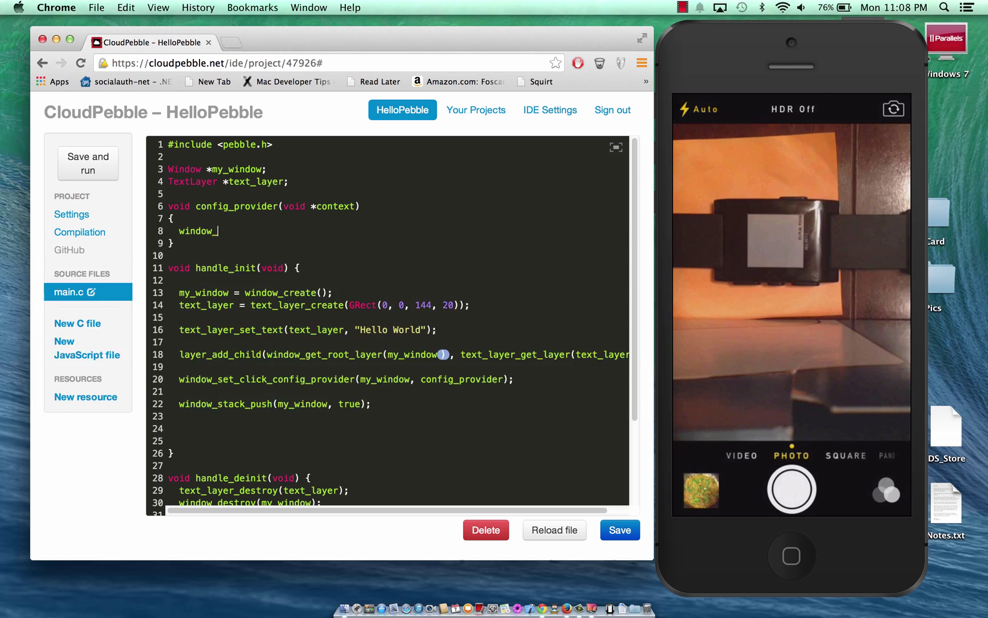
{"action": "type", "text": "sing"}
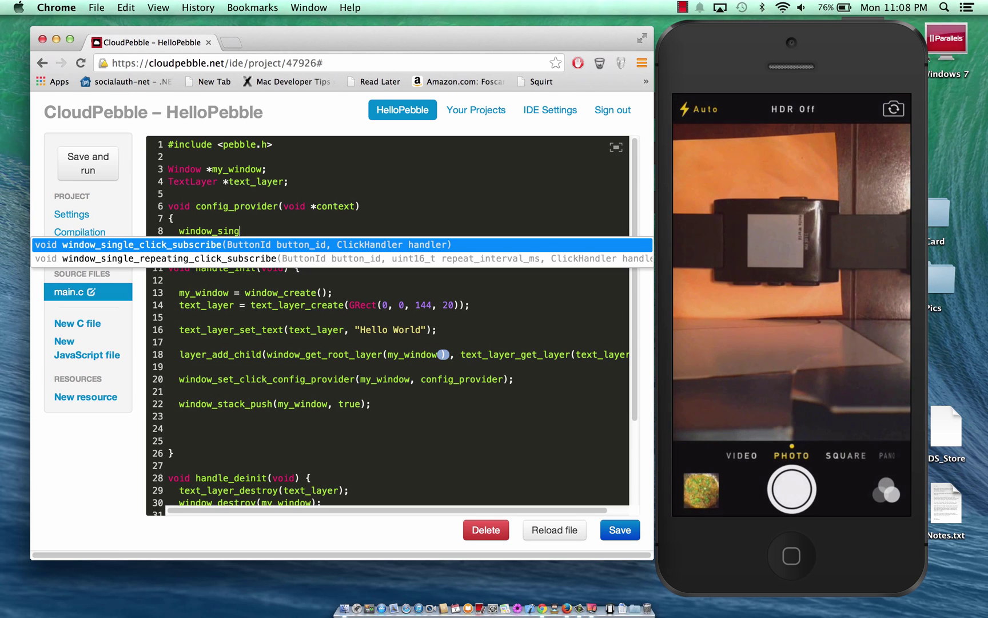
{"action": "key", "text": "Tab"}
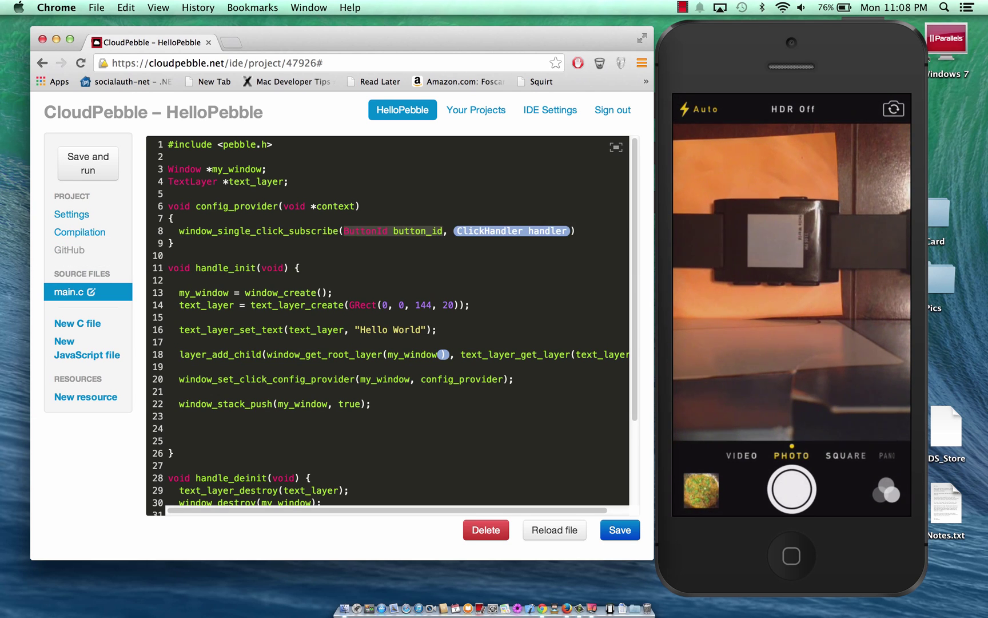
{"action": "type", "text": "BUTTON_ID"}
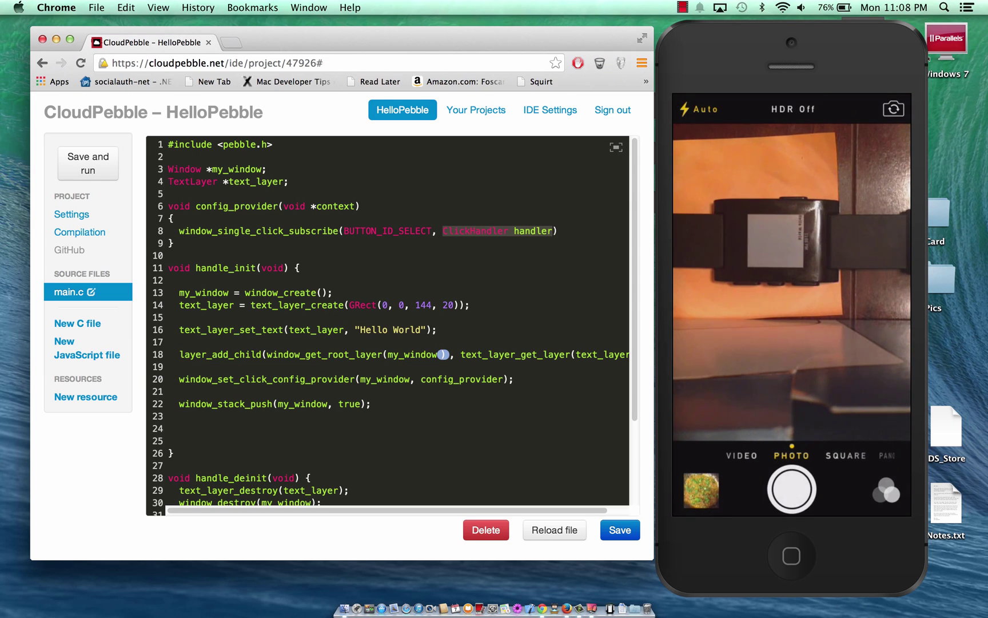
{"action": "type", "text": "select_cl"}
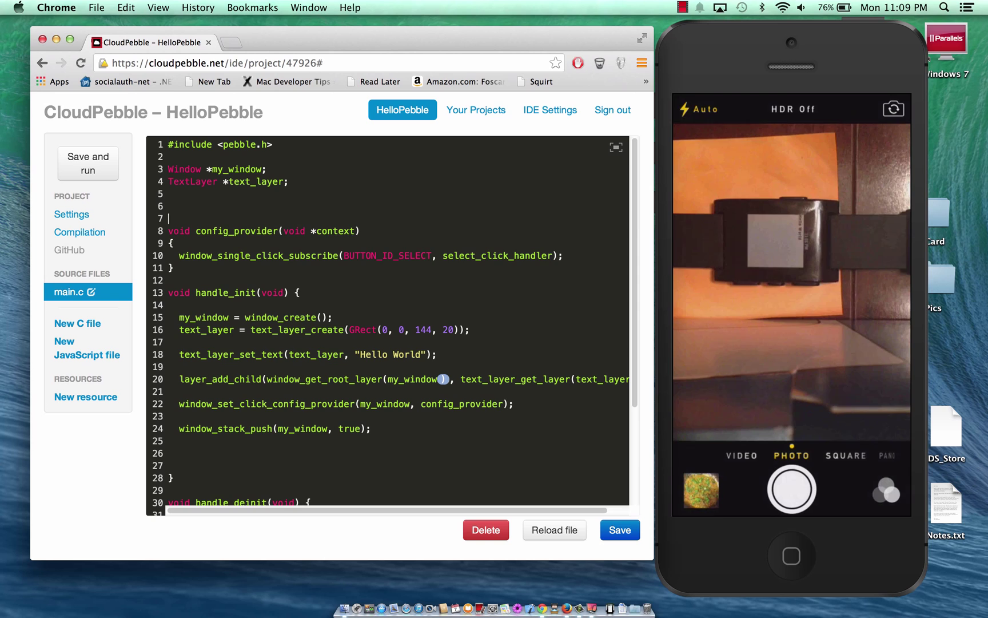
Declare void select_click_handler(ClickRecognizerRef recognizer, void *context)
{"action": "type", "text": "void"}
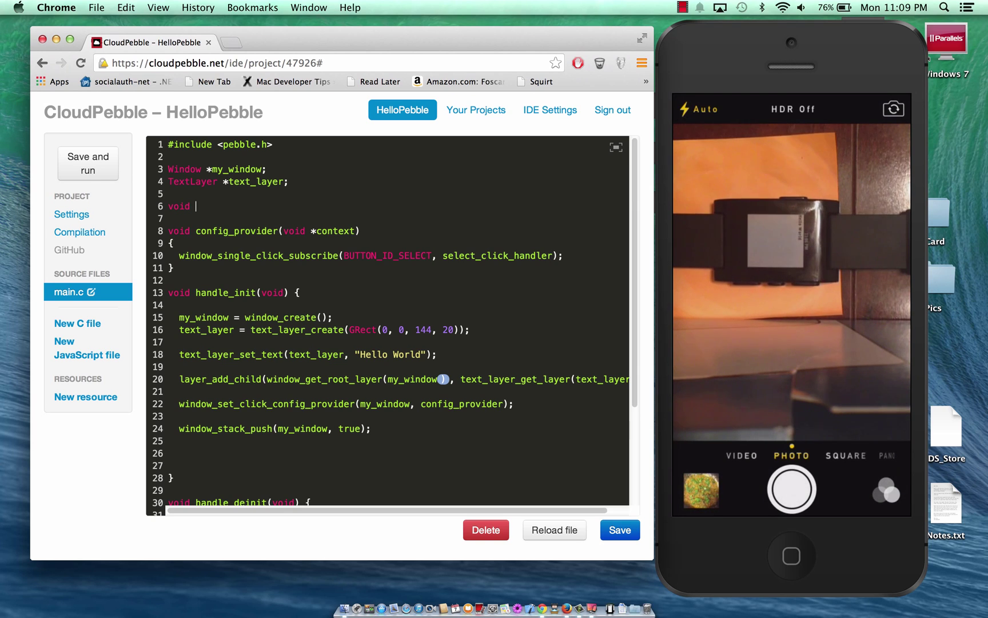
{"action": "type", "text": "select_"}
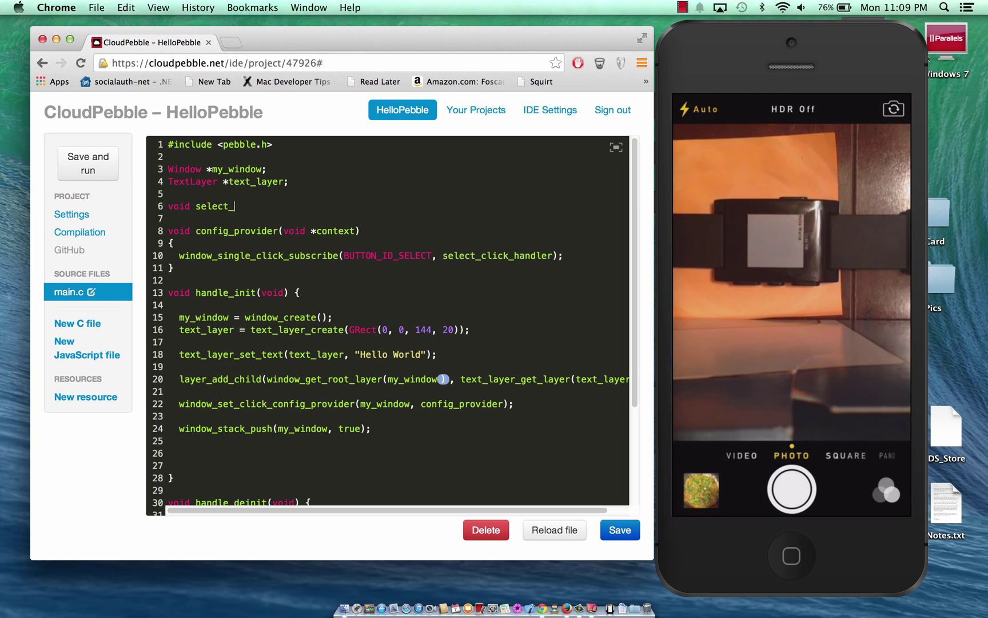
{"action": "type", "text": "click_handler"}
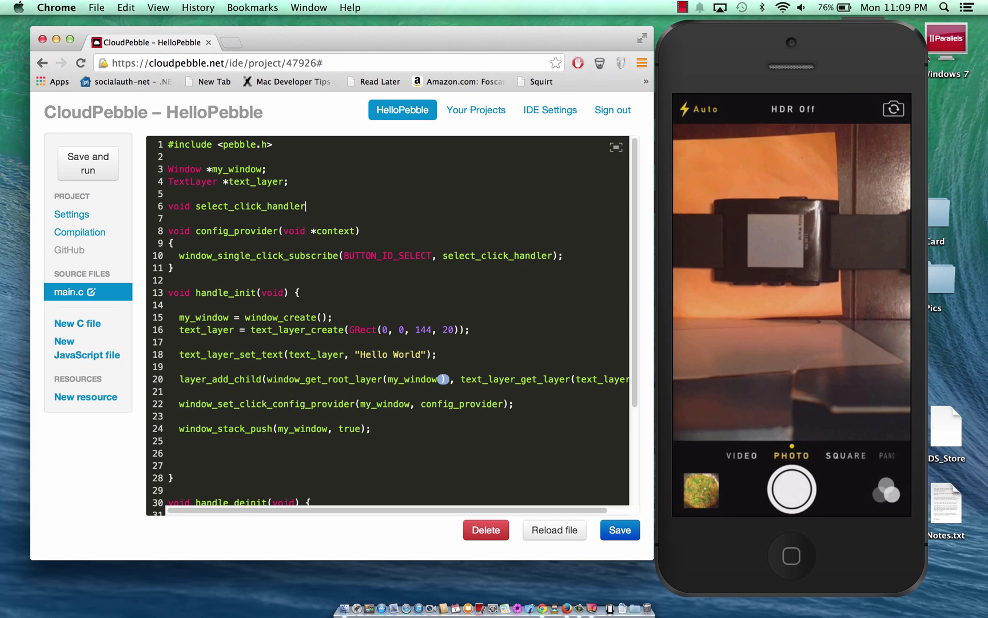
{"action": "type", "text": "()"}
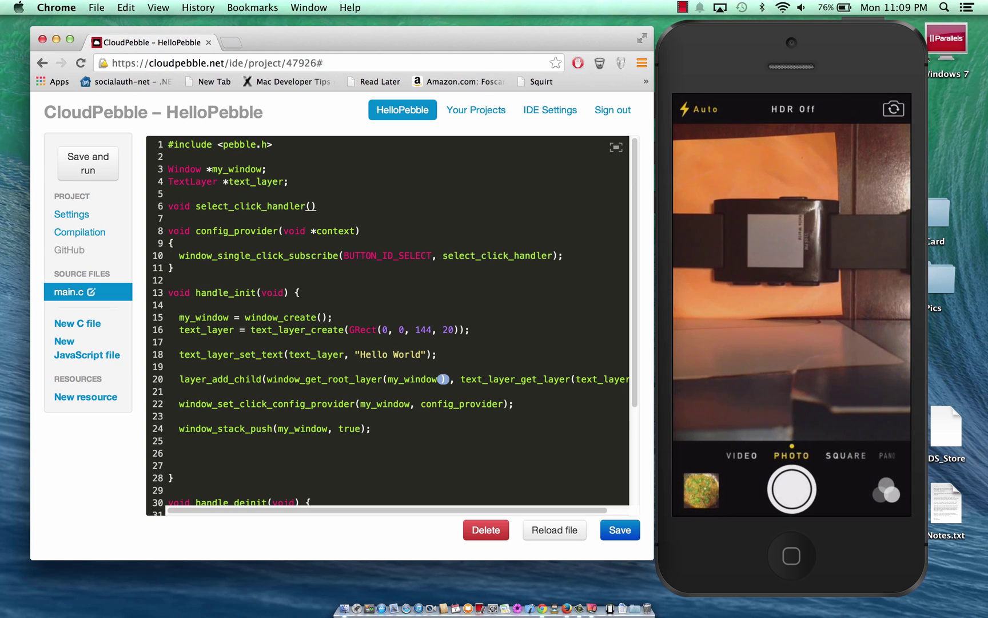
{"action": "type", "text": "ClickRecognizerRef"}
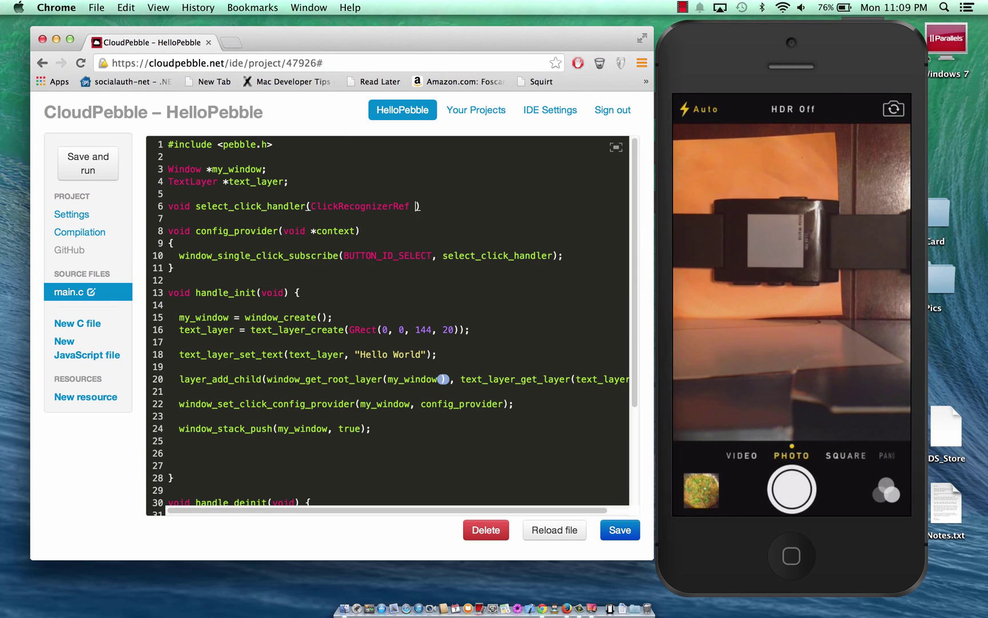
{"action": "type", "text": "recognizer, void *con"}
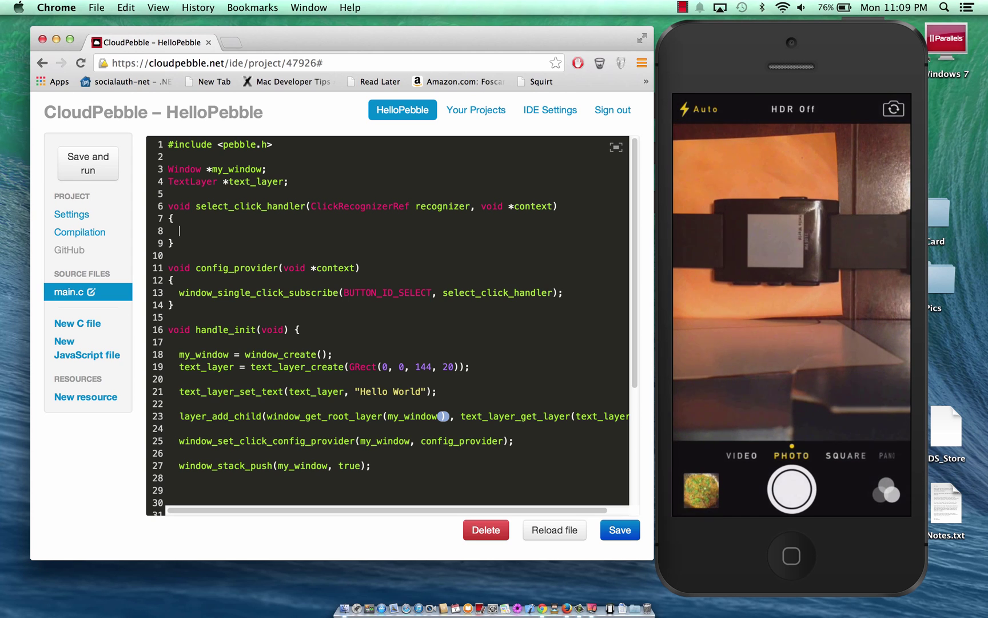
Have the handler set the text layer to "select click handler"
{"action": "type", "text": "text"}
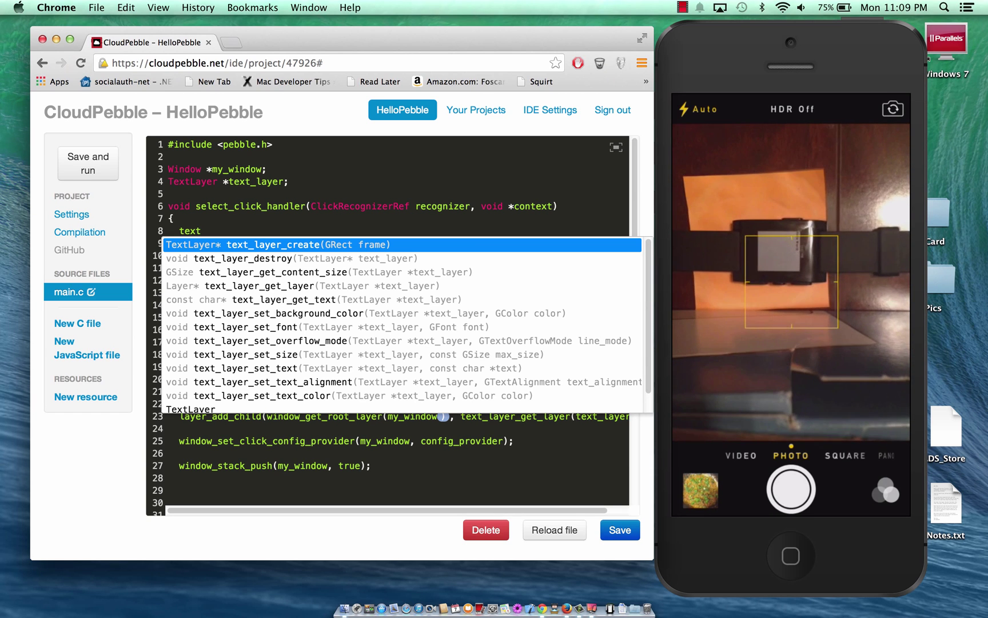
{"action": "type", "text": "_la"}
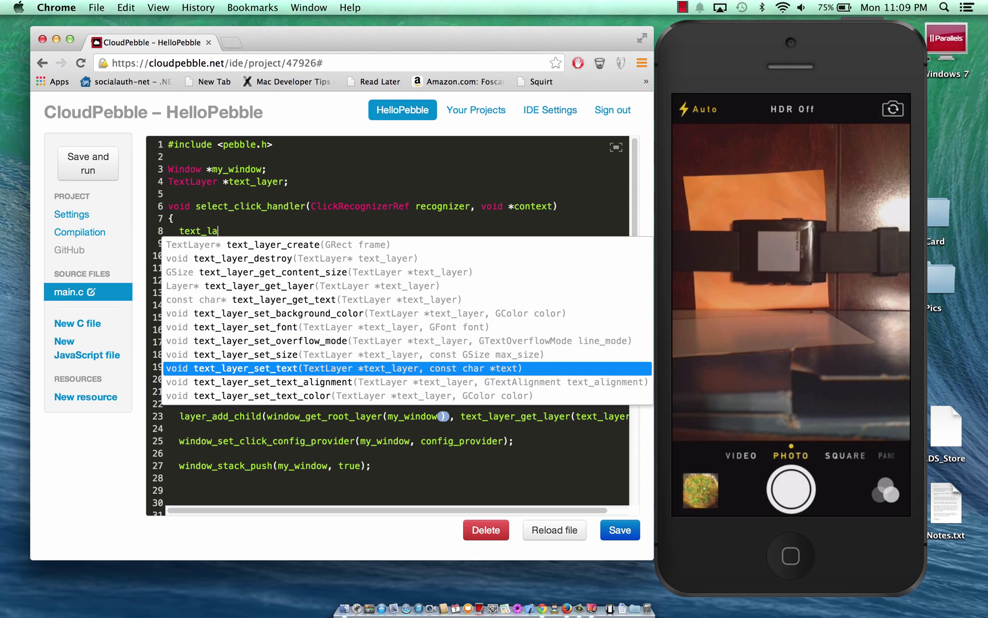
{"action": "left_click", "coordinate": [345, 368]}
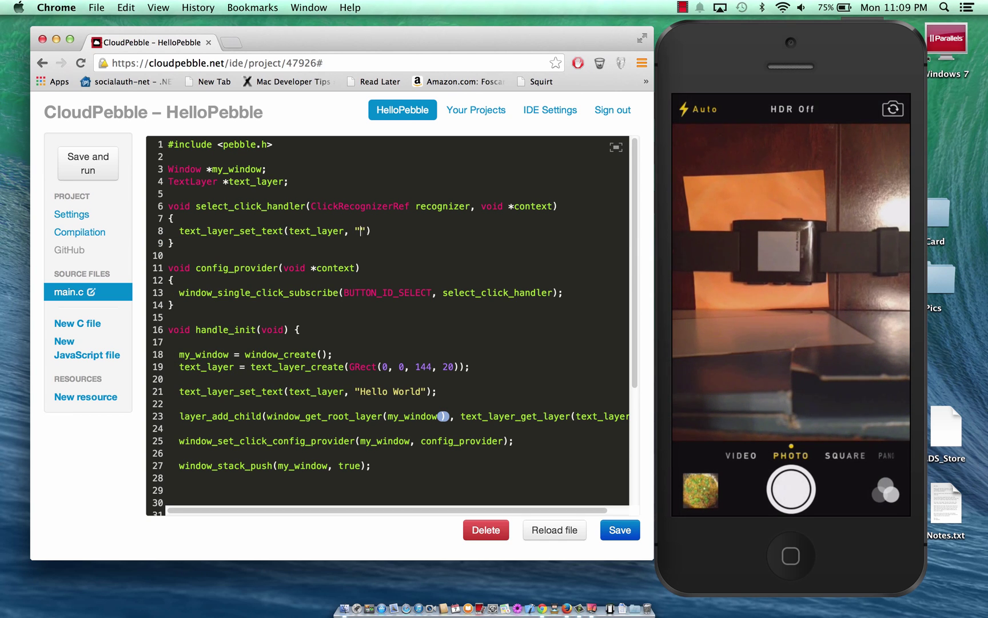
{"action": "type", "text": "select click handler"}
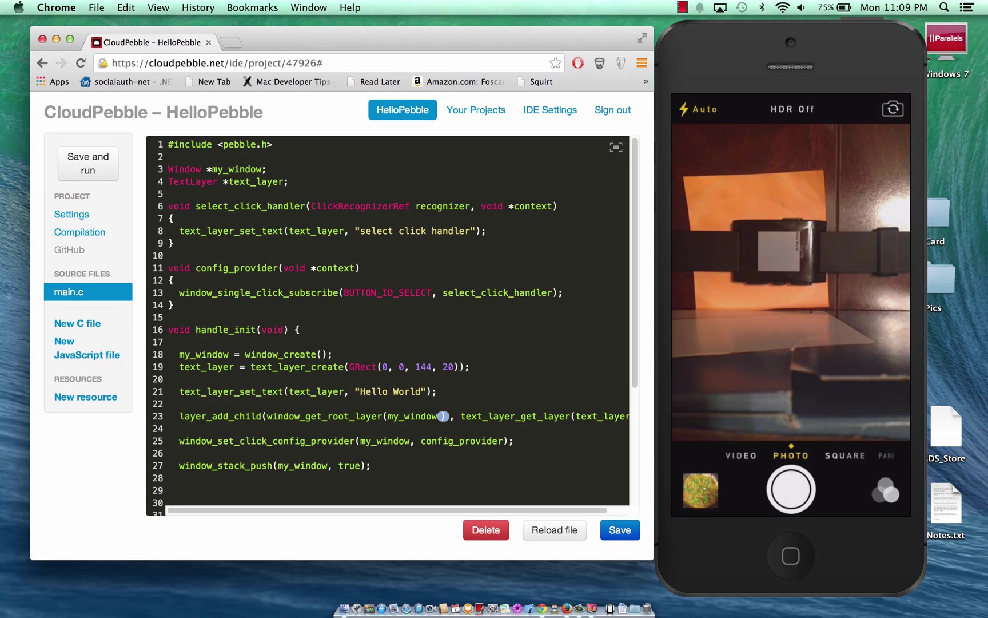
{"action": "mouse_move", "coordinate": [93, 166]}
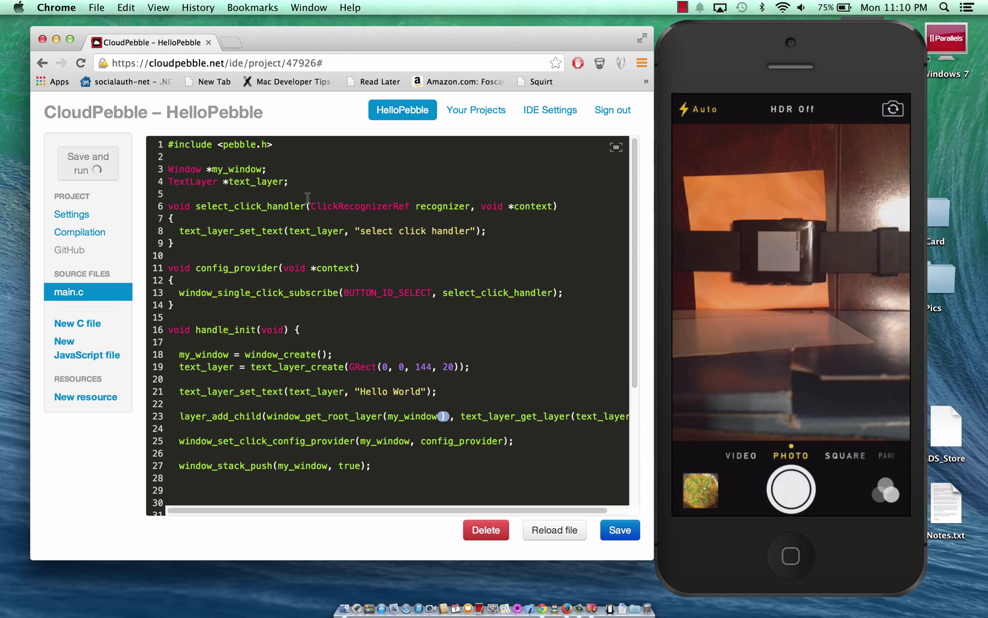
Build and install HelloPebble so the watch shows "select click handler" after SELECT
{"action": "left_click", "coordinate": [88, 162]}
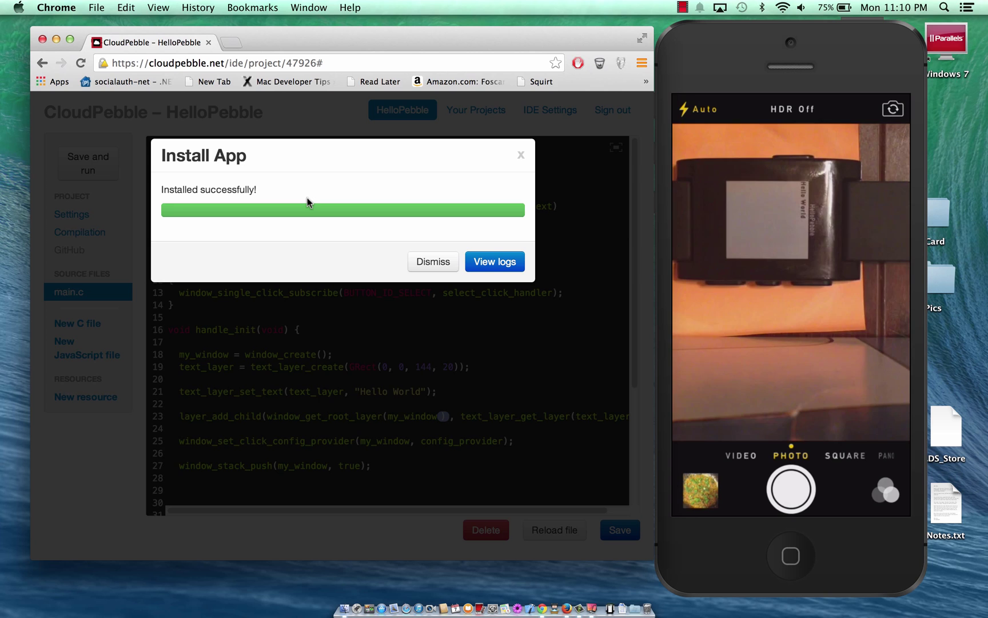
{"action": "mouse_move", "coordinate": [776, 292]}
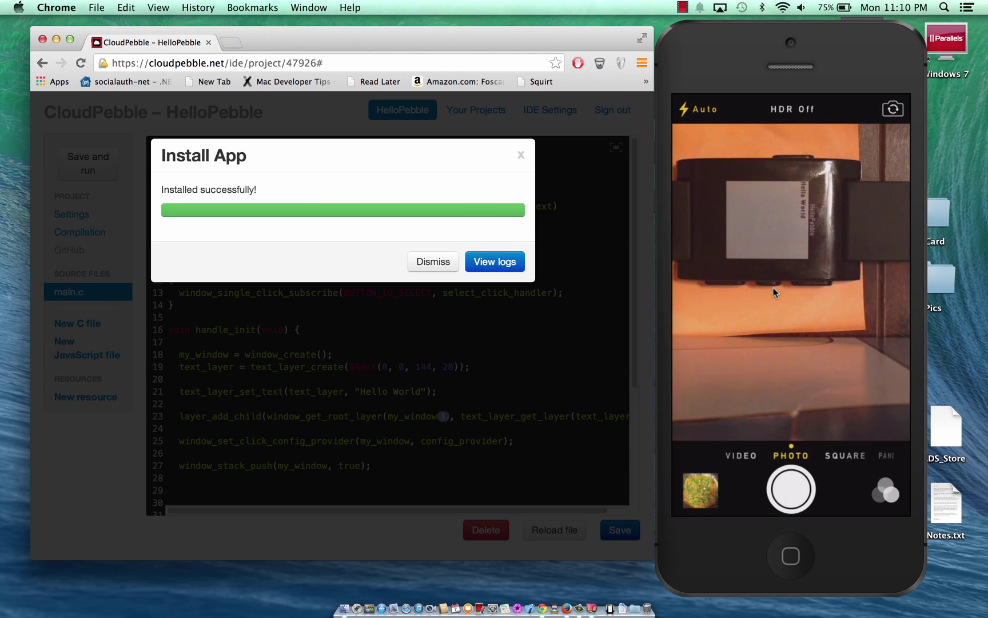
{"action": "mouse_move", "coordinate": [535, 311]}
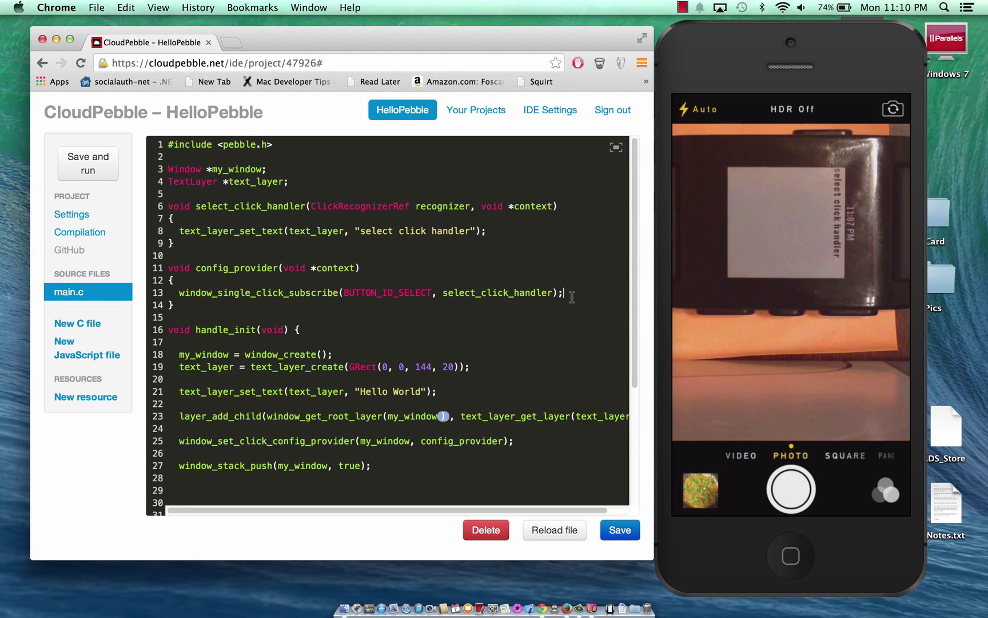
Add window_single_click_subscribe(BUTTON_ID_UP, up_click_handler); inside config_provider
{"action": "type", "text": "window_single_click_subscribe(ButtonId button_id, ClickHandler handler"}
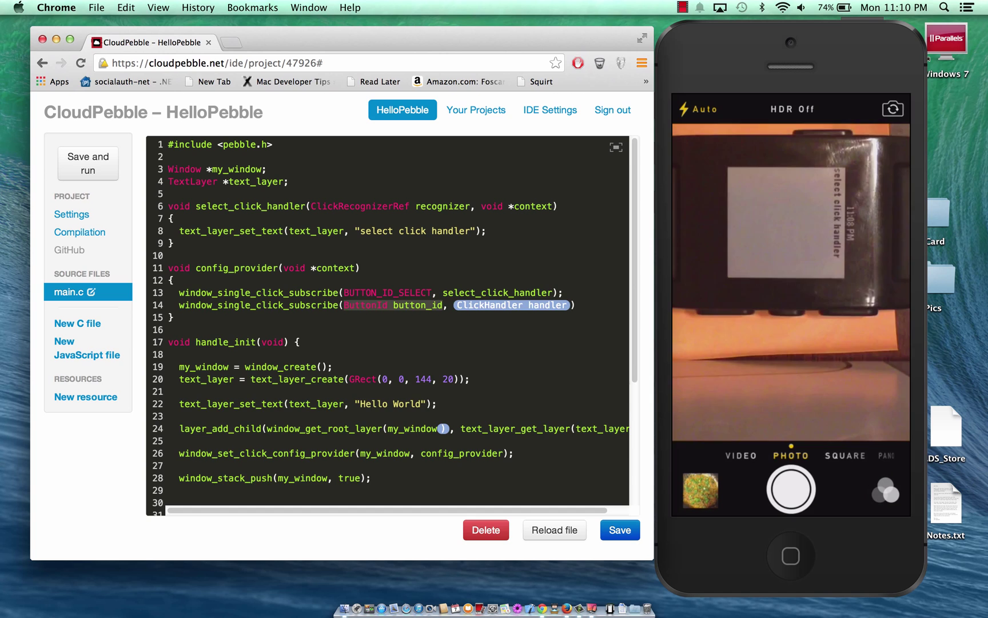
{"action": "type", "text": "BUTTON"}
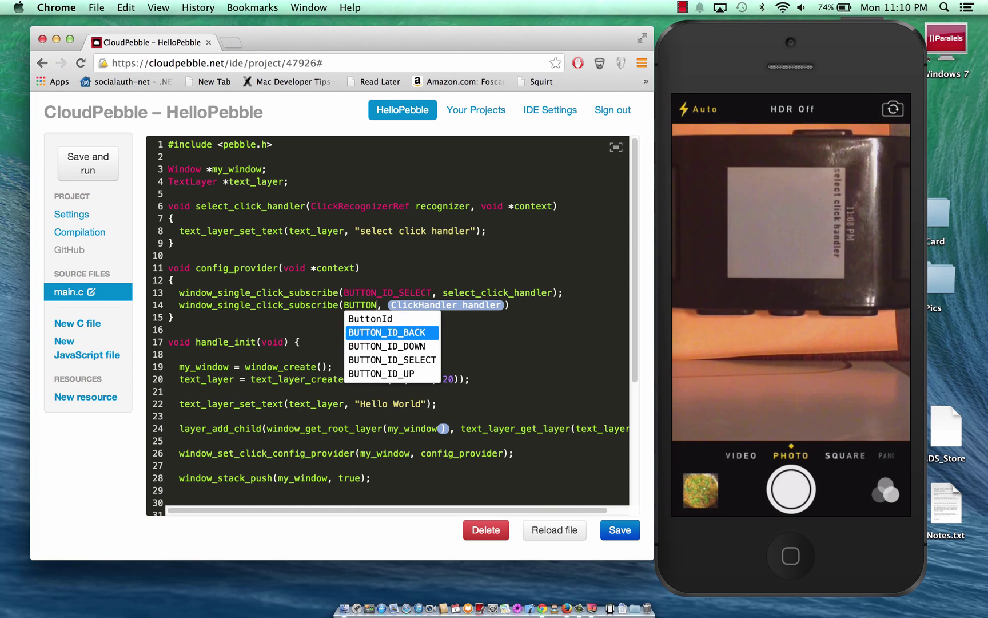
{"action": "mouse_move", "coordinate": [380, 374]}
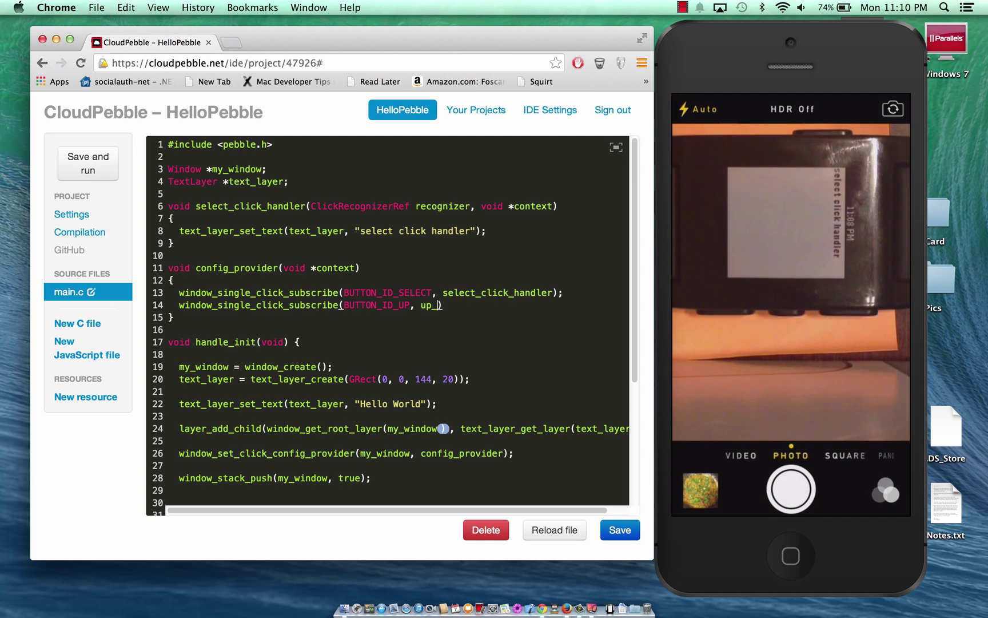
{"action": "type", "text": "click_handler"}
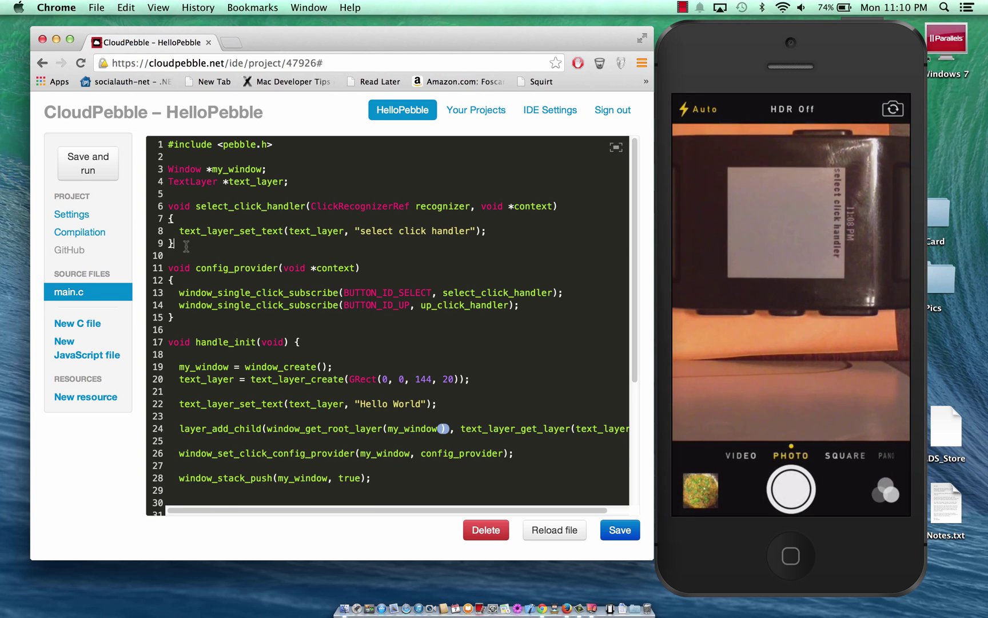
Declare the void up_click_handler function with its braces in main.c
{"action": "type", "text": "void u"}
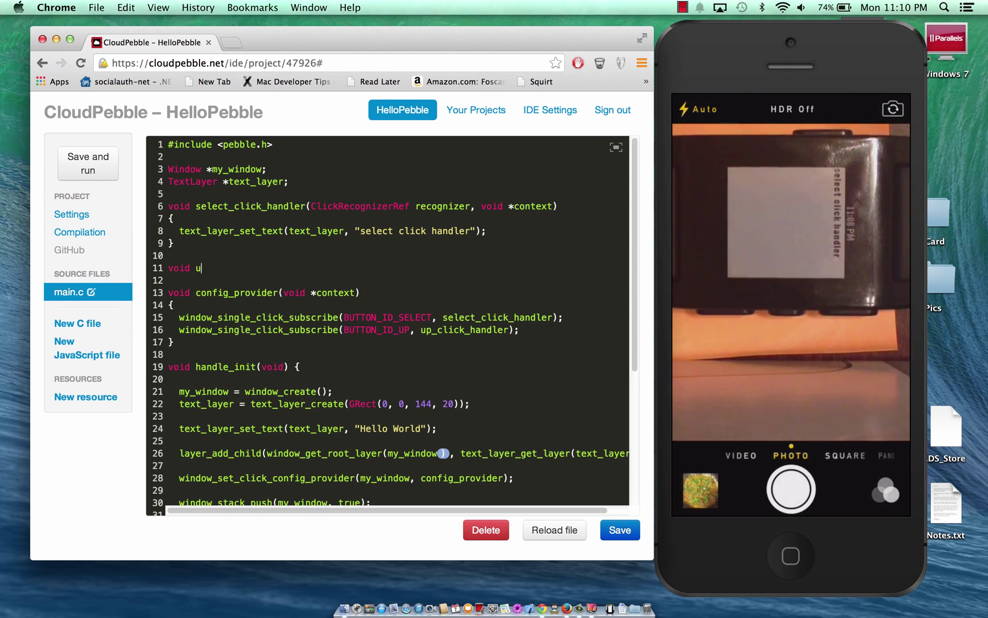
{"action": "type", "text": "p_click_handler(Cli"}
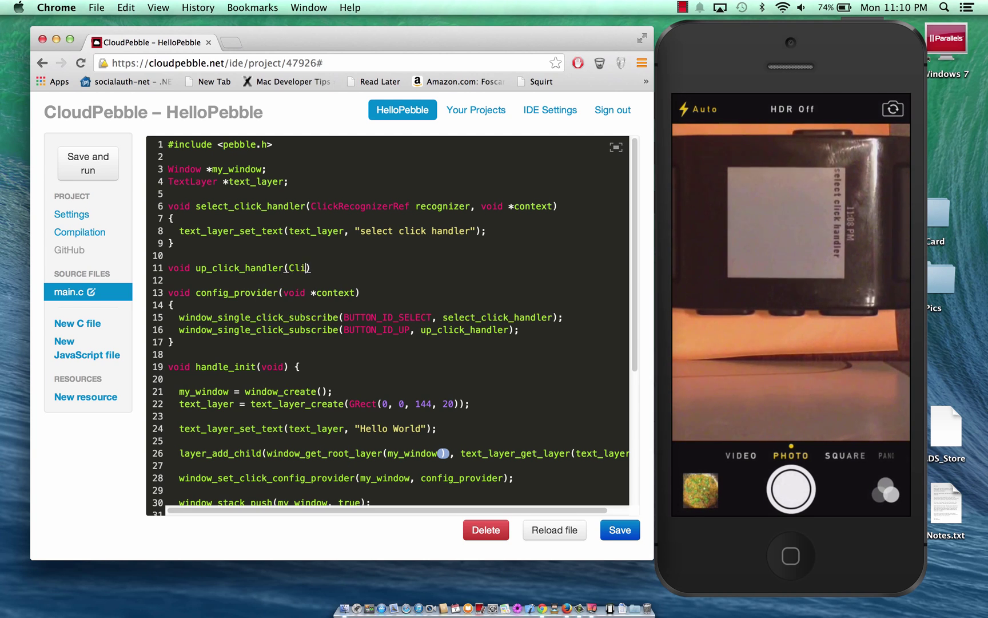
{"action": "type", "text": "ck"}
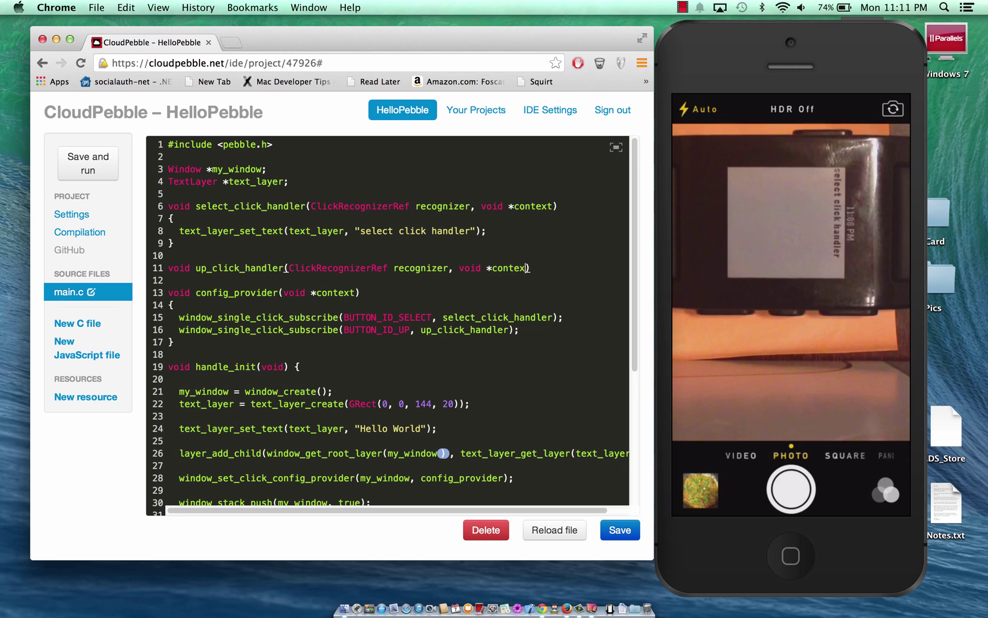
{"action": "type", "text": "{}"}
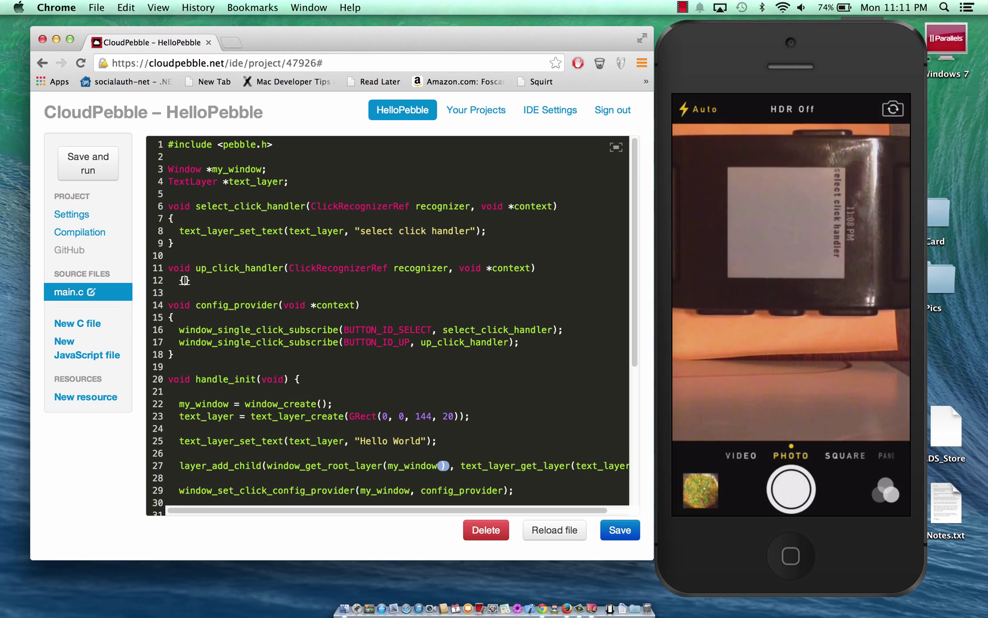
Make up_click_handler call text_layer_set_text with "up click handler"
{"action": "type", "text": "text_"}
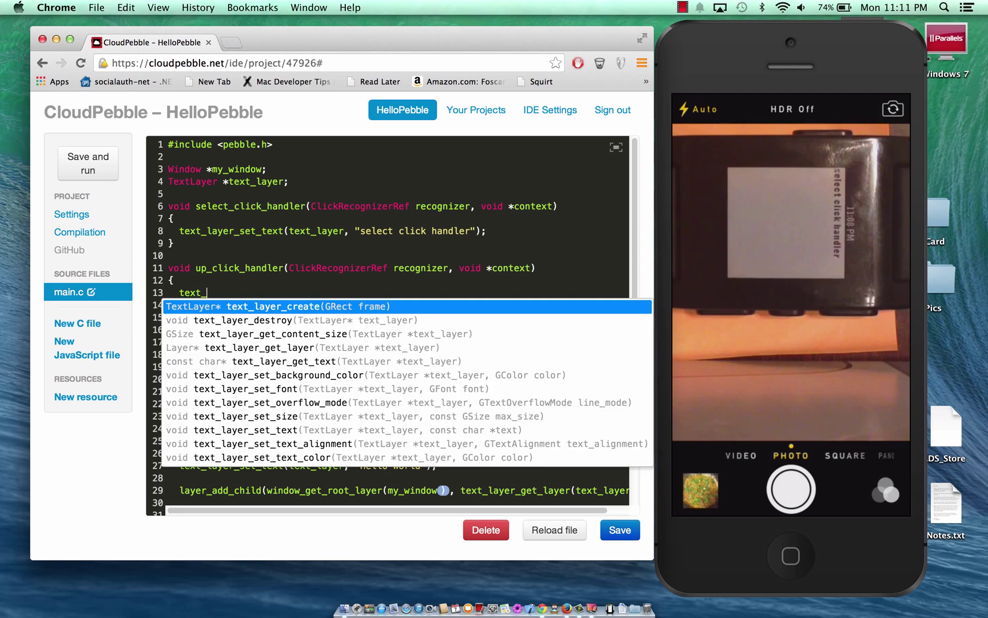
{"action": "type", "text": "layer_set_text(text_layer,"}
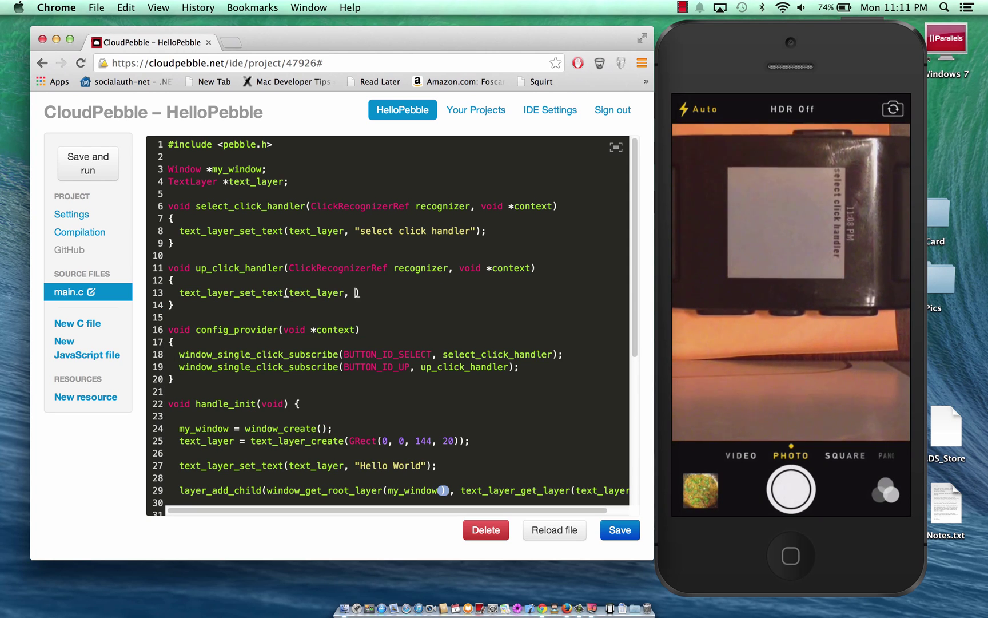
{"action": "type", "text": "up\""}
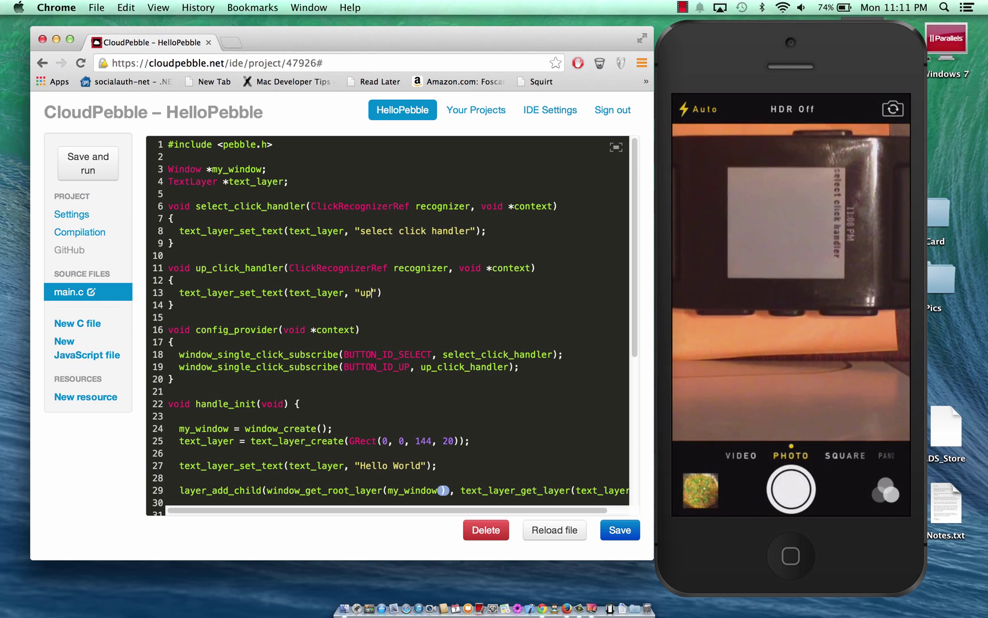
{"action": "type", "text": "click"}
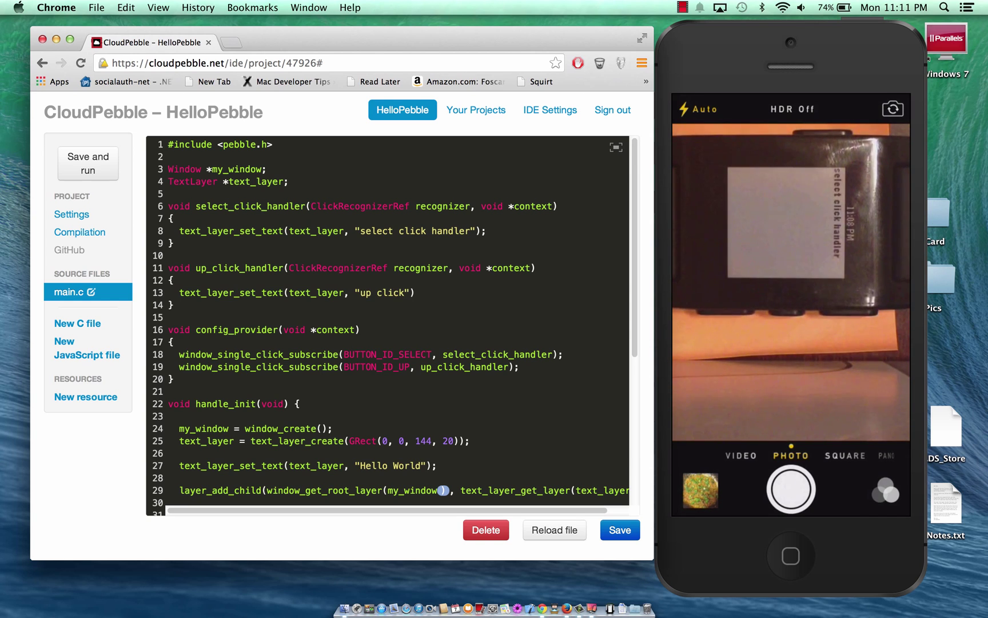
{"action": "type", "text": "handler"}
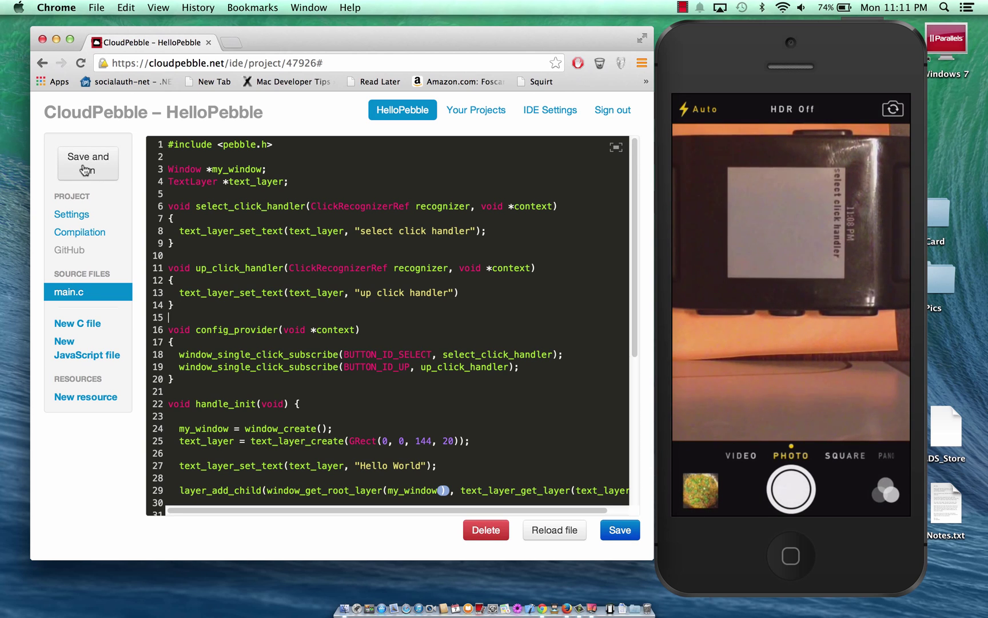
Save and run, then view the Compilation page showing the failed build
{"action": "left_click", "coordinate": [88, 162]}
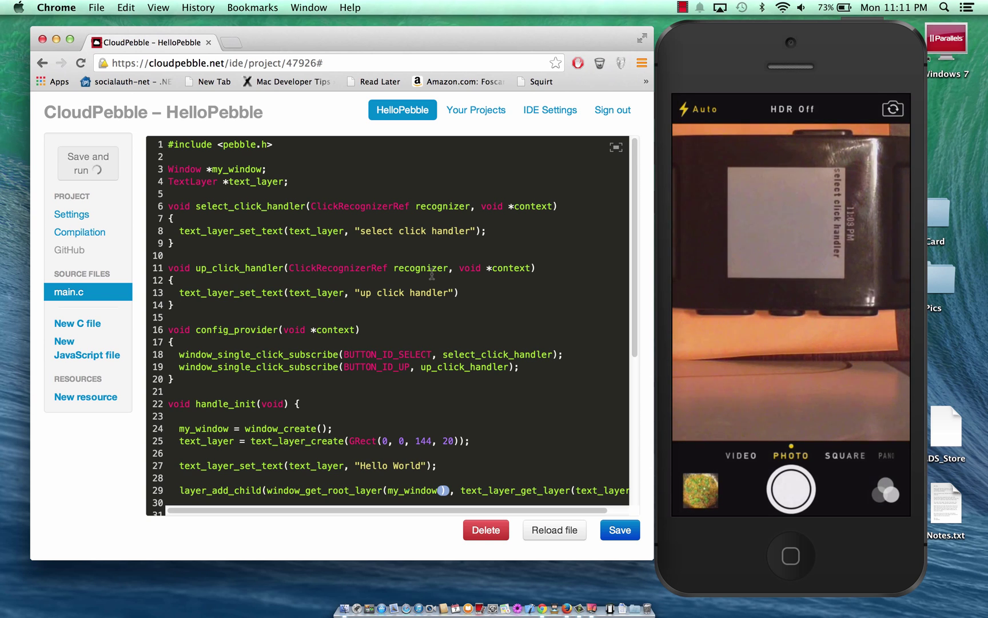
{"action": "left_click", "coordinate": [79, 232]}
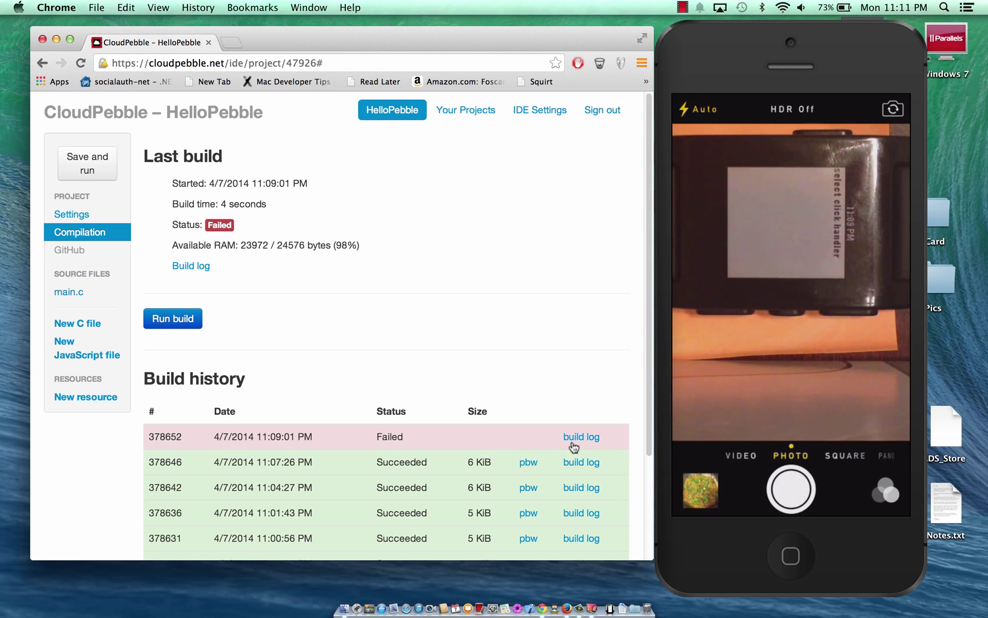
Read the missing ';' error in the build log and add the semicolon on line 13
{"action": "left_click", "coordinate": [580, 436]}
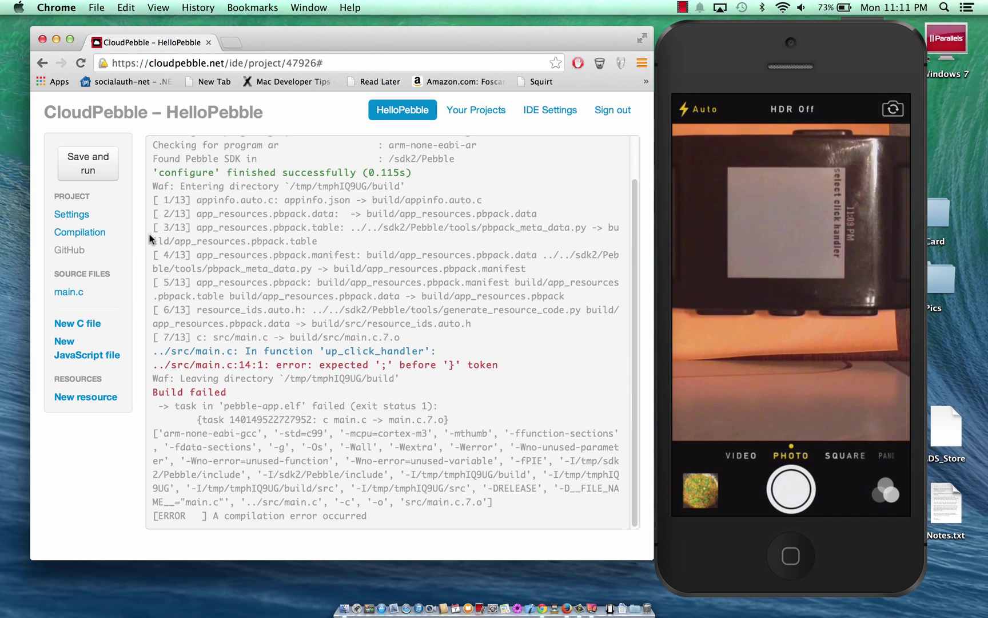
{"action": "left_click", "coordinate": [69, 292]}
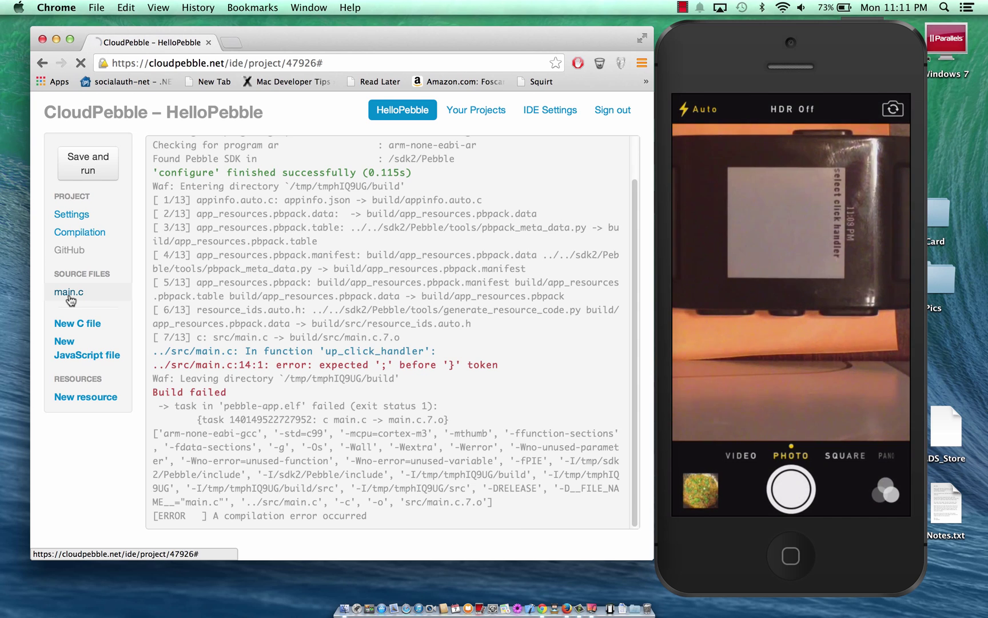
{"action": "left_click", "coordinate": [69, 292]}
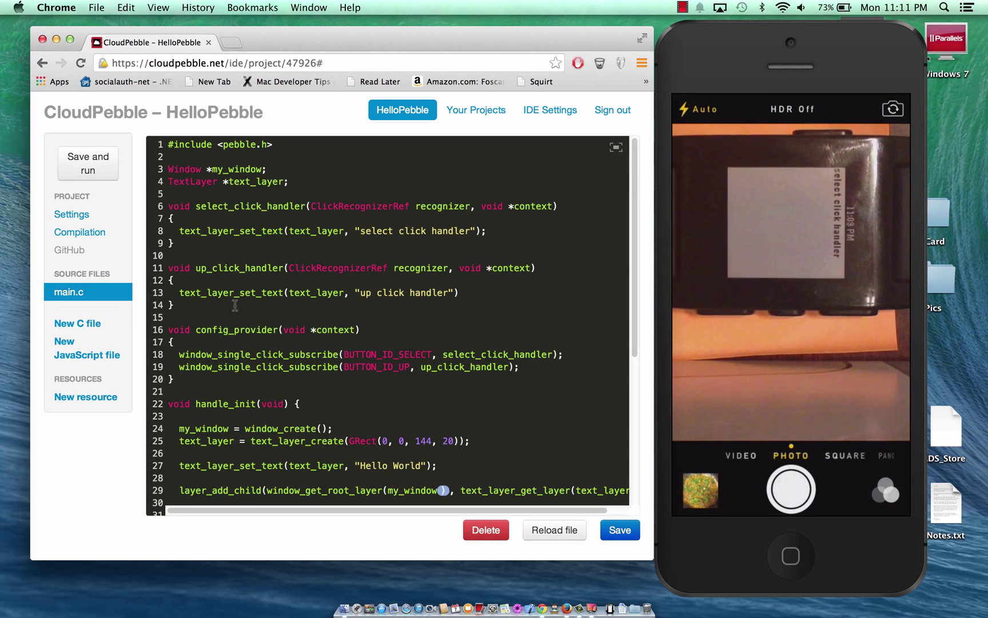
{"action": "mouse_move", "coordinate": [175, 291]}
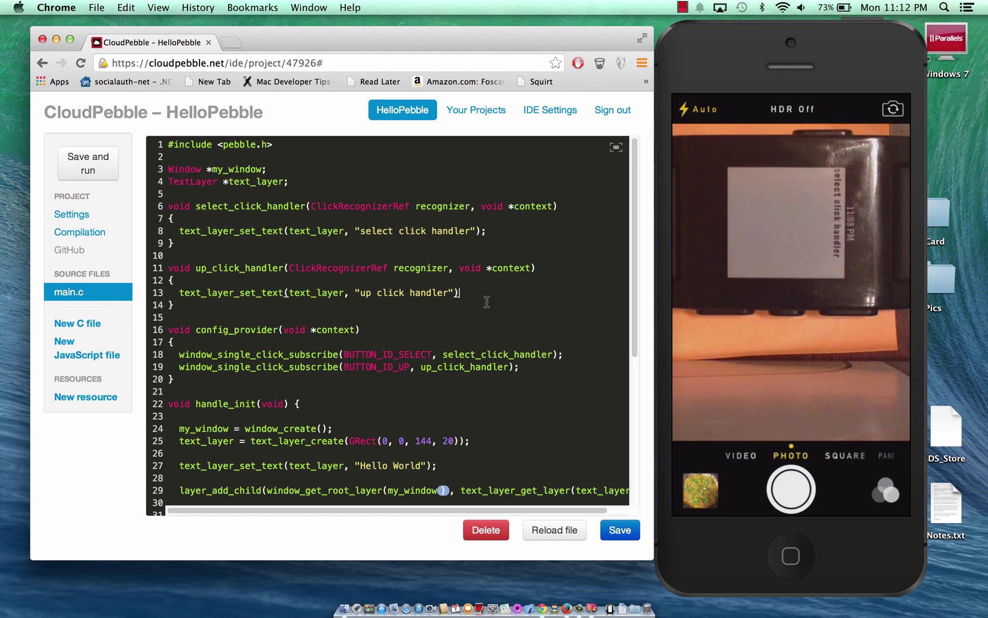
{"action": "mouse_move", "coordinate": [116, 209]}
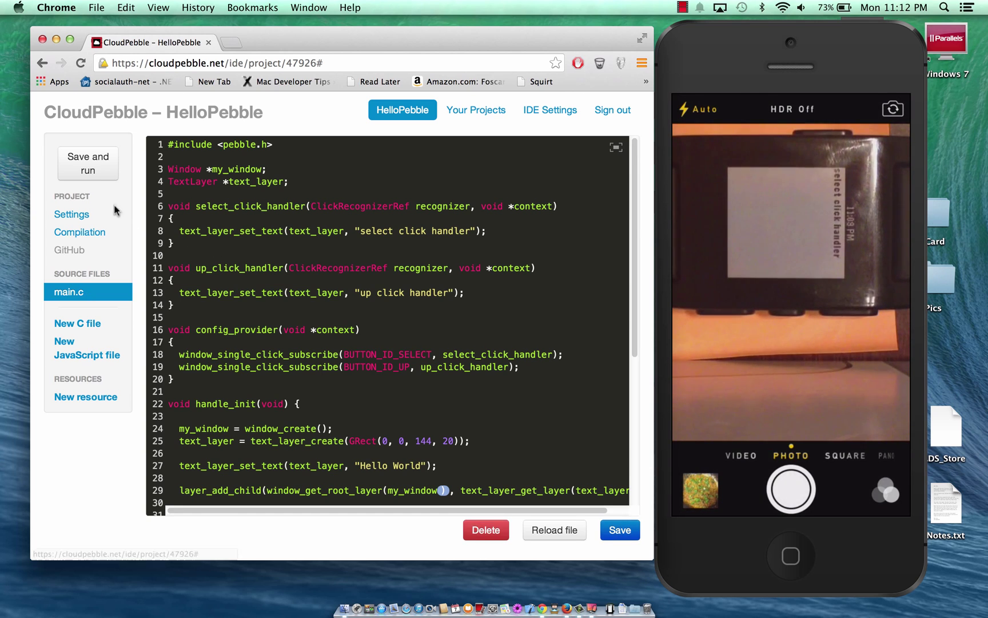
Rebuild and install the fixed app, then dismiss the success dialog
{"action": "left_click", "coordinate": [88, 163]}
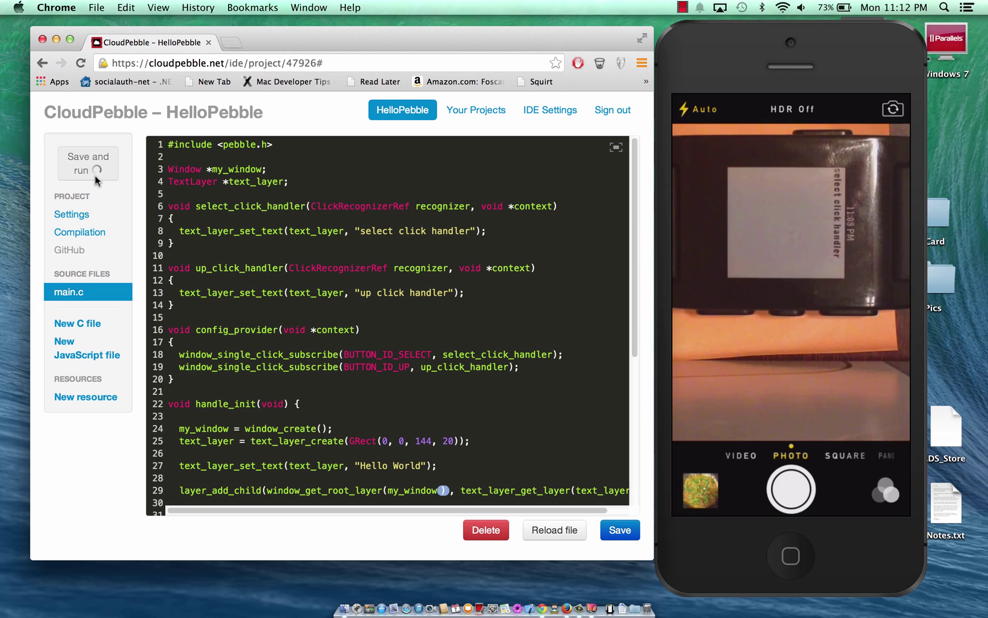
{"action": "left_click", "coordinate": [87, 162]}
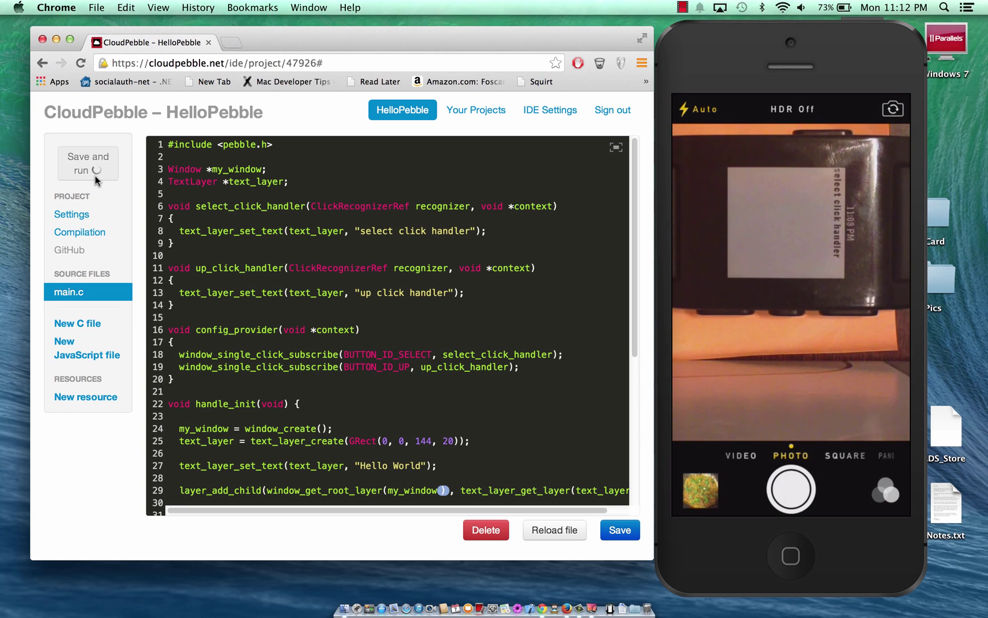
{"action": "left_click", "coordinate": [88, 162]}
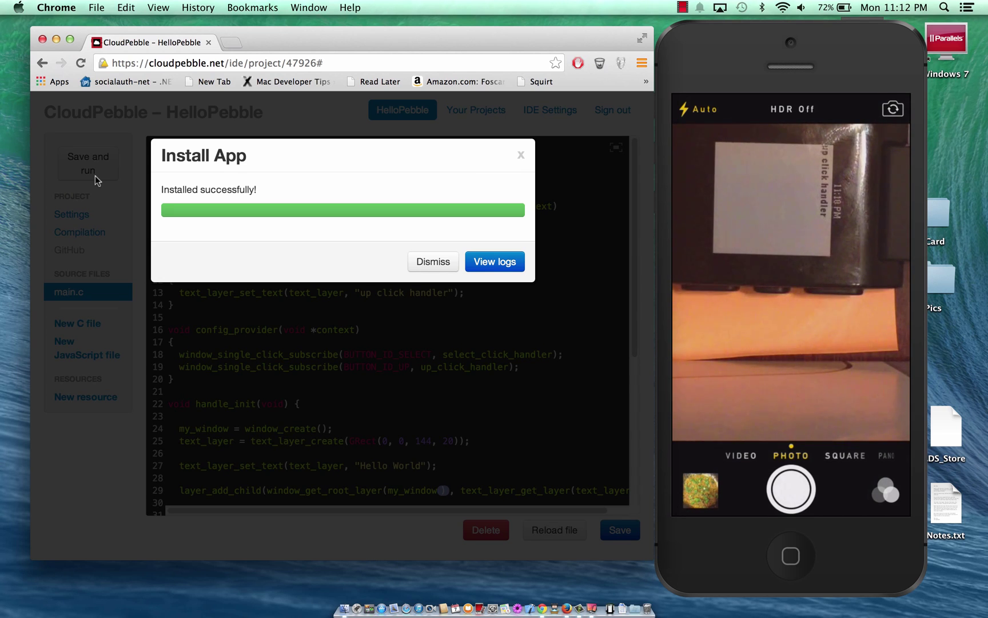
{"action": "mouse_move", "coordinate": [521, 155]}
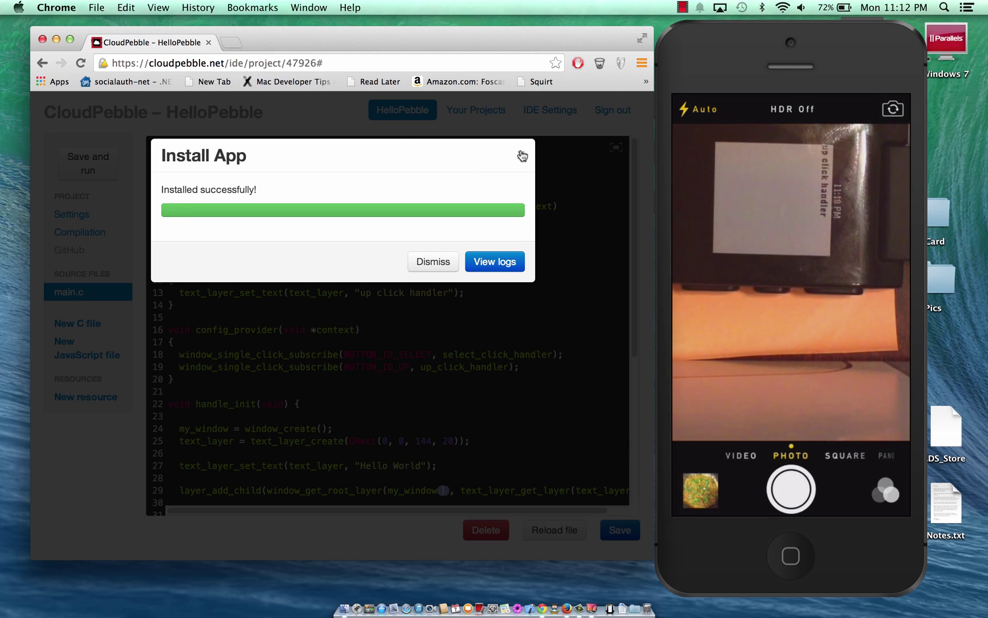
{"action": "left_click", "coordinate": [432, 260]}
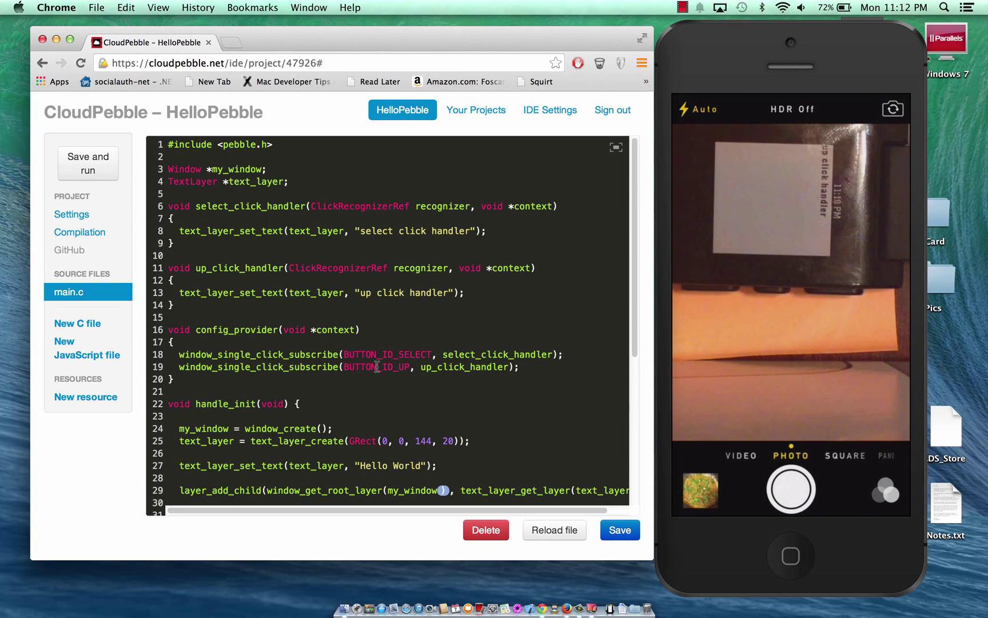
Insert blank lines at the top of main.c above the include
{"action": "left_click", "coordinate": [375, 355]}
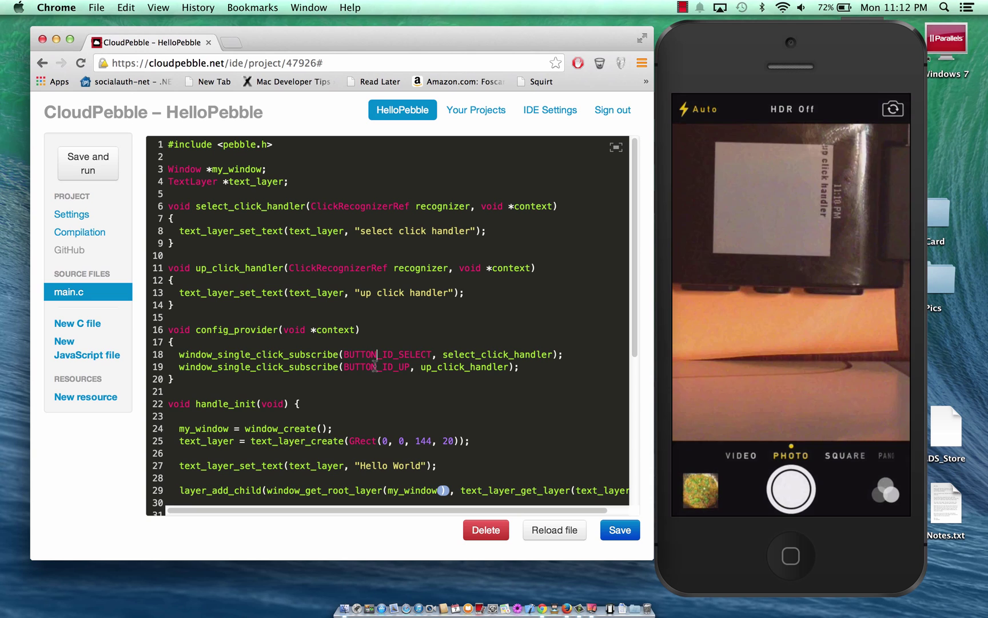
{"action": "mouse_move", "coordinate": [533, 373]}
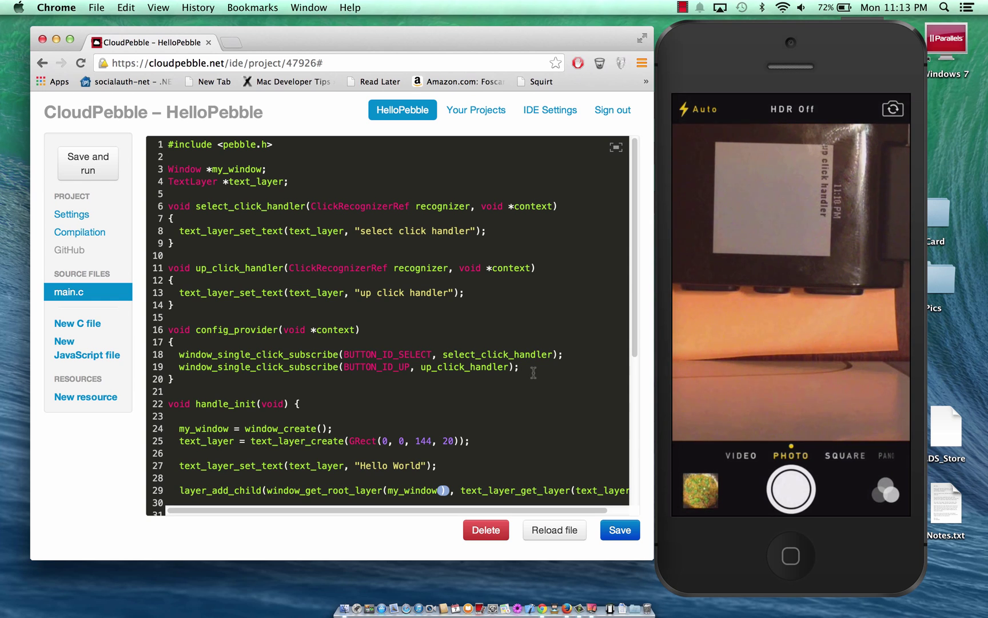
{"action": "left_click", "coordinate": [275, 145]}
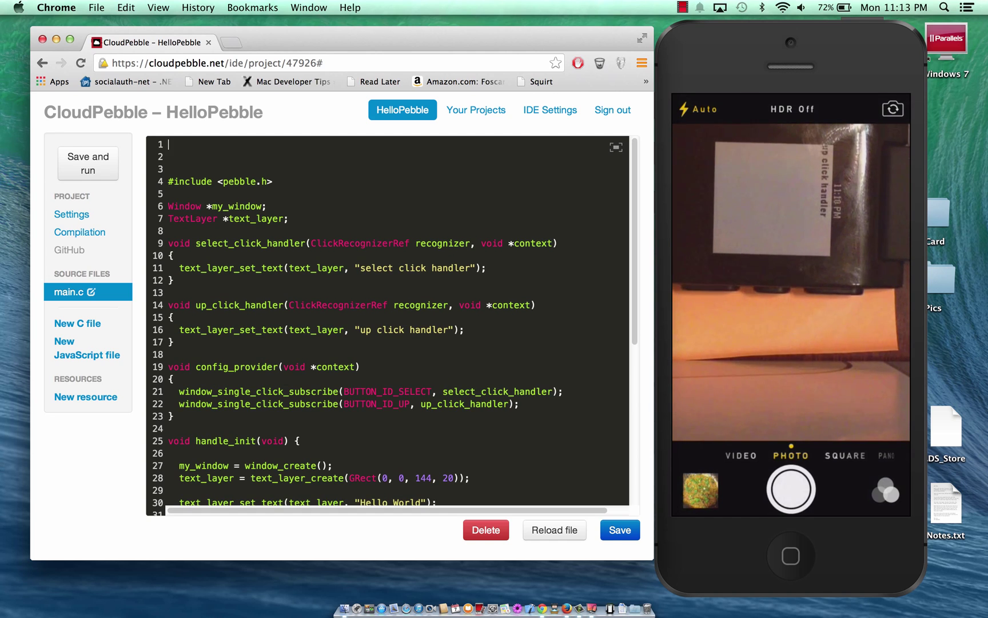
Start a // comment on line 1 of main.c
{"action": "type", "text": "//"}
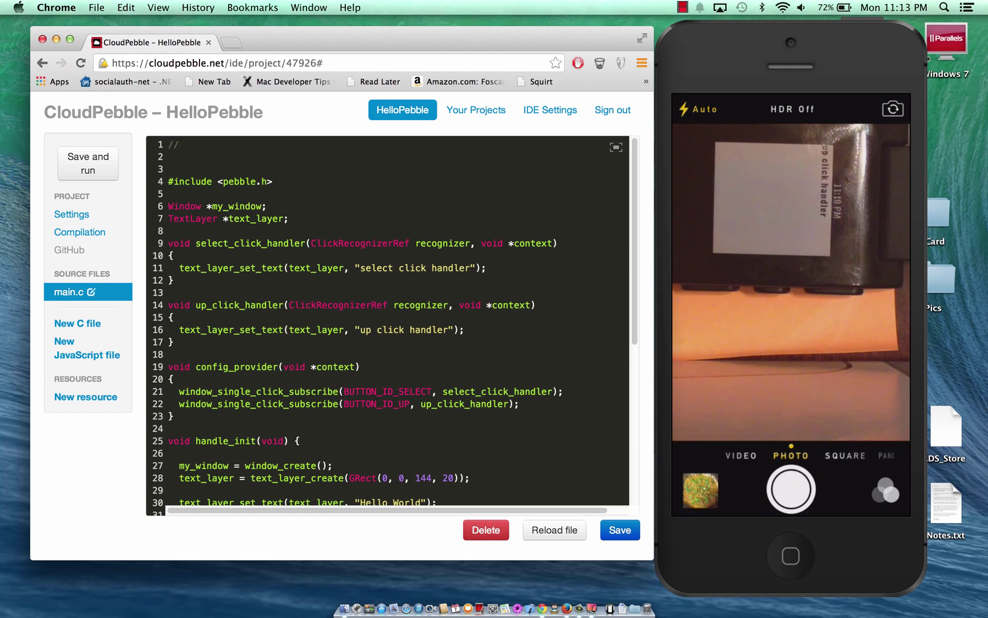
{"action": "left_click", "coordinate": [183, 146]}
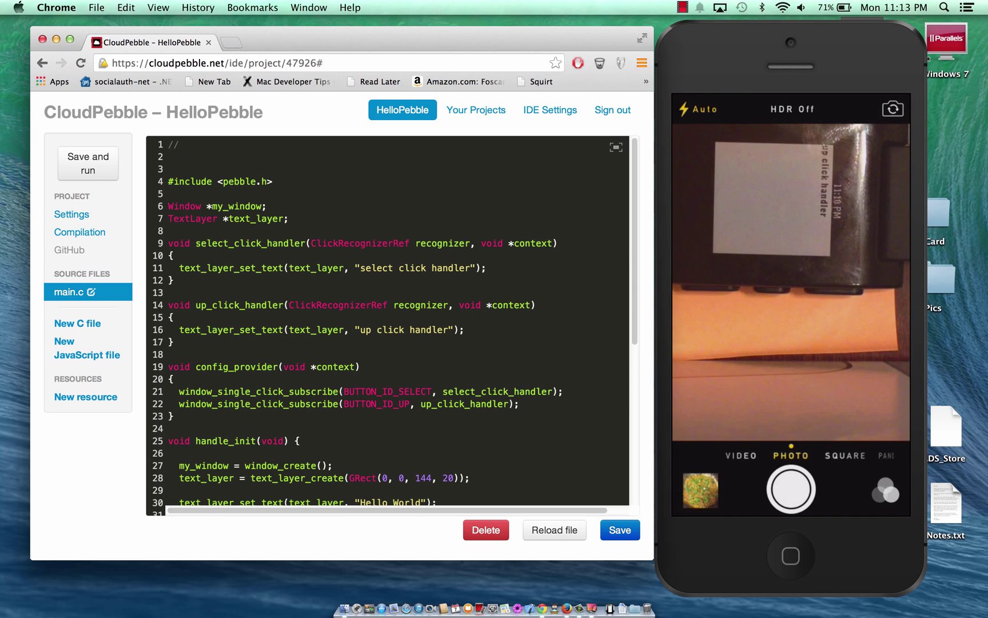
{"action": "left_click", "coordinate": [184, 145]}
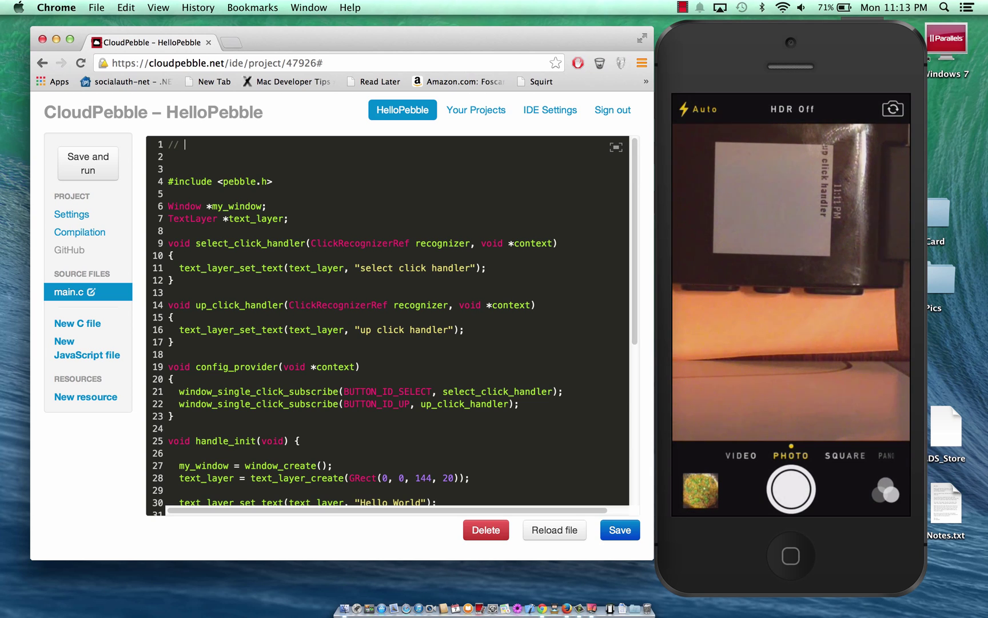
{"action": "type", "text": "az"}
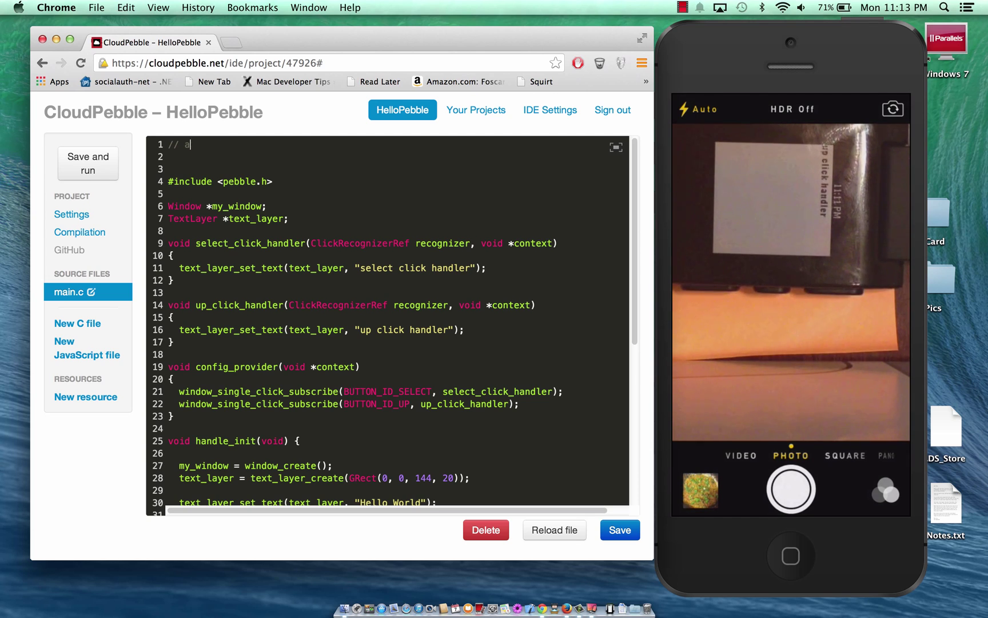
{"action": "type", "text": "Paypal:"}
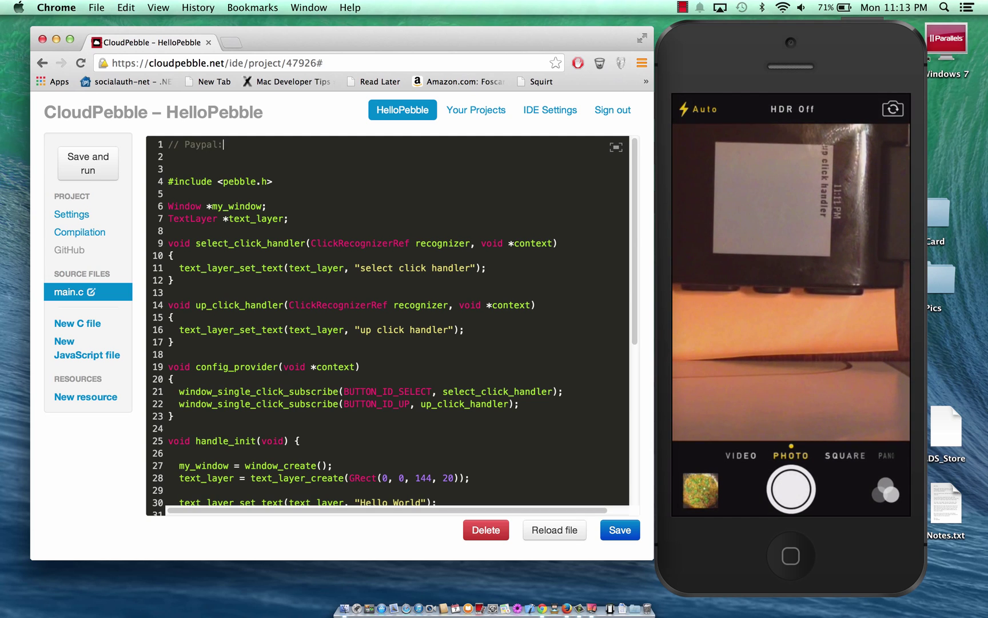
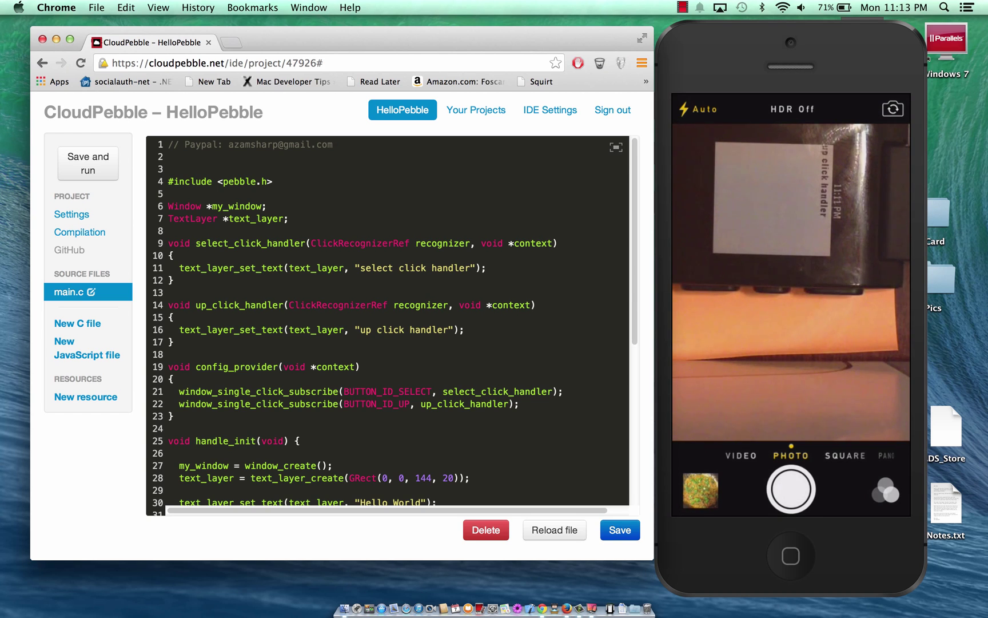
{"action": "left_click", "coordinate": [337, 144]}
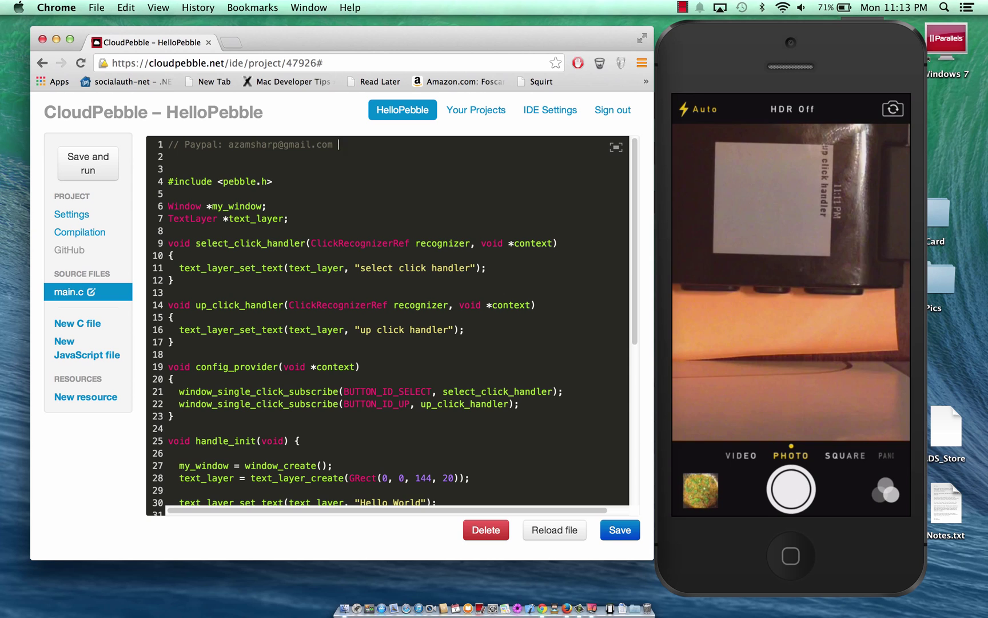